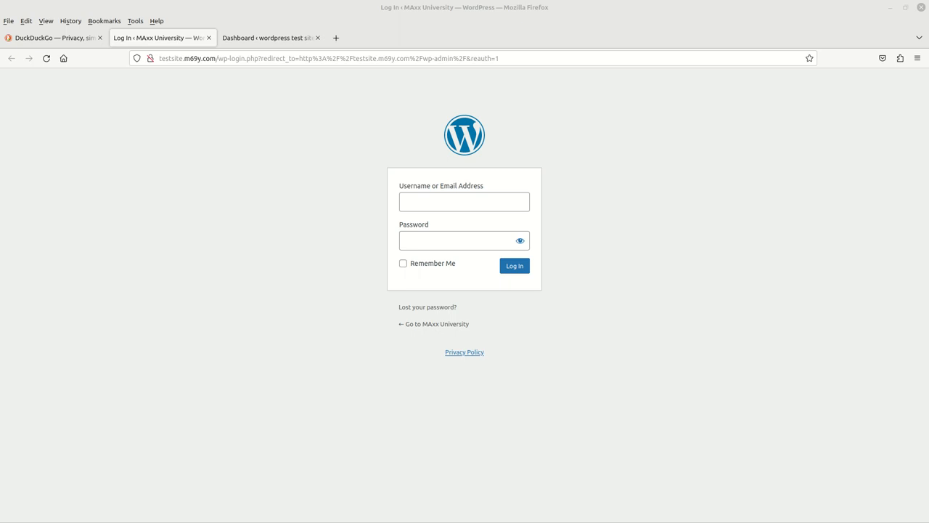
{"action": "mouse_move", "coordinate": [758, 249]}
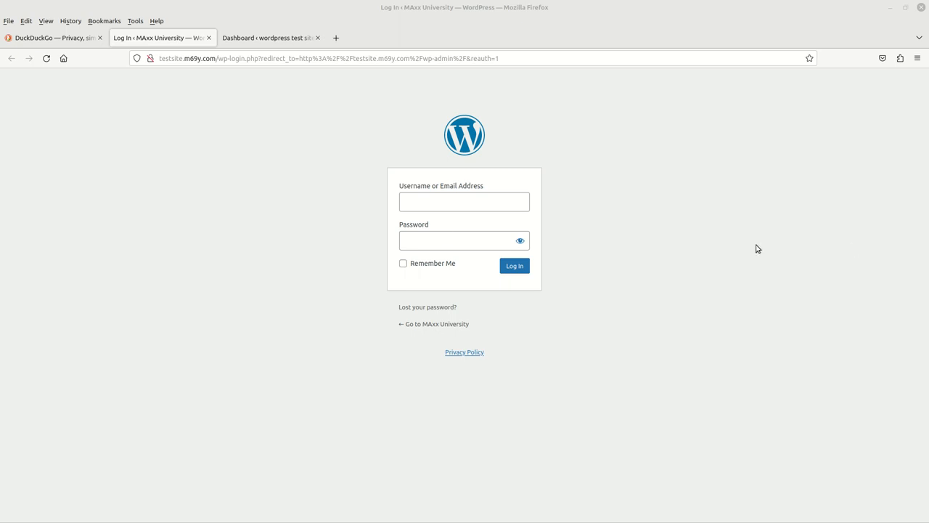
{"action": "mouse_move", "coordinate": [527, 133]}
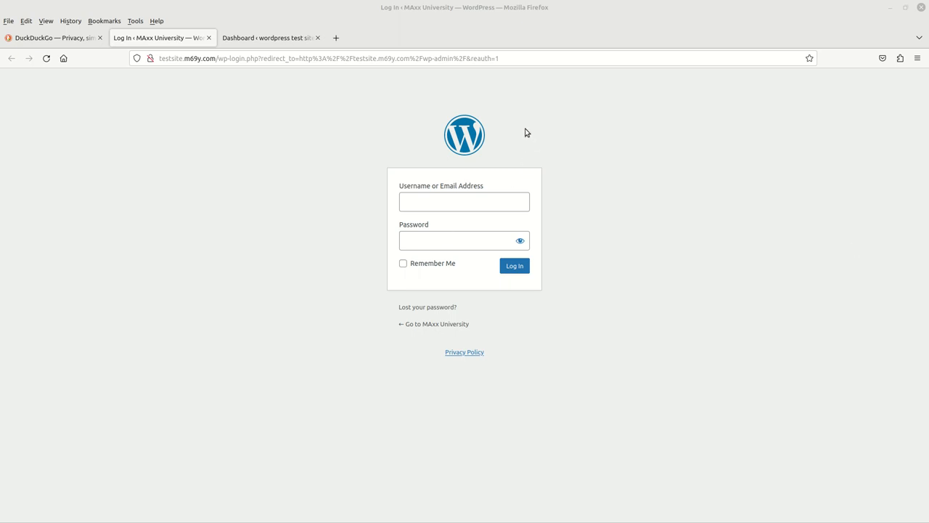
{"action": "mouse_move", "coordinate": [537, 85]}
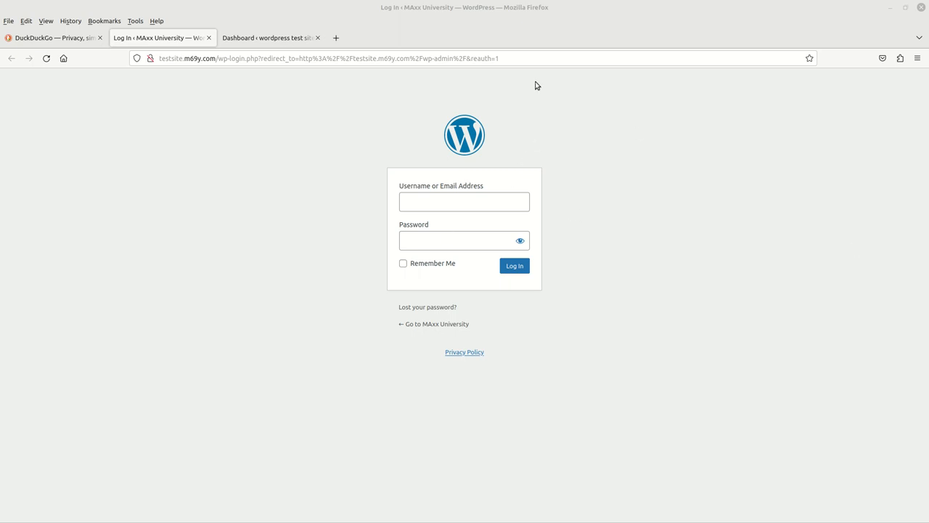
{"action": "mouse_move", "coordinate": [367, 167]}
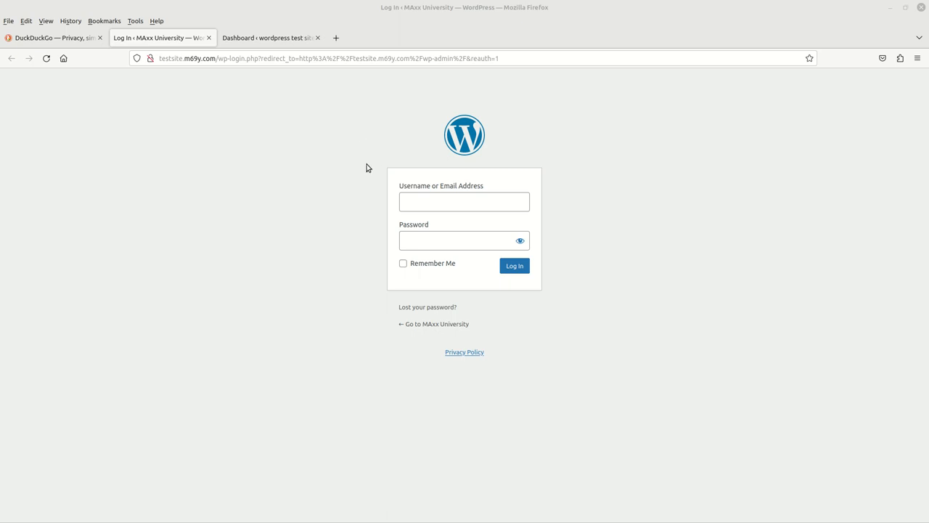
{"action": "mouse_move", "coordinate": [506, 111]}
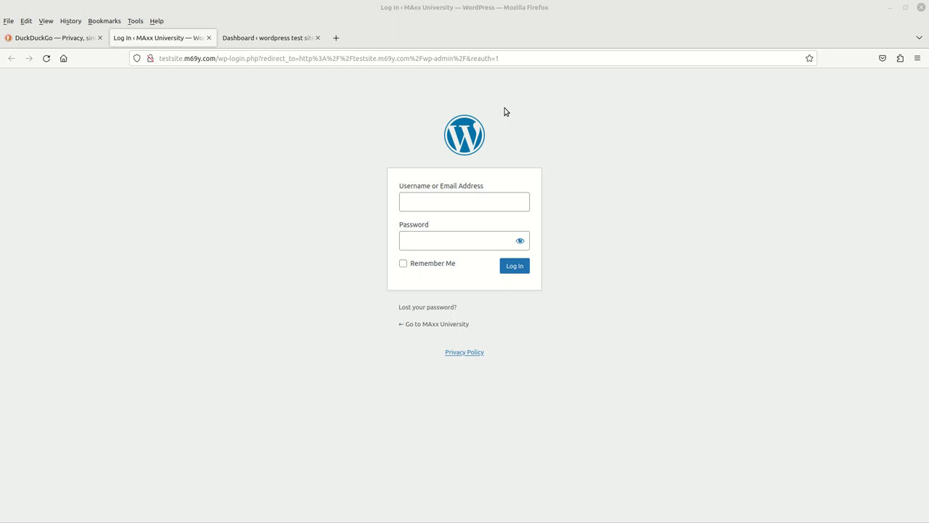
{"action": "mouse_move", "coordinate": [379, 129]}
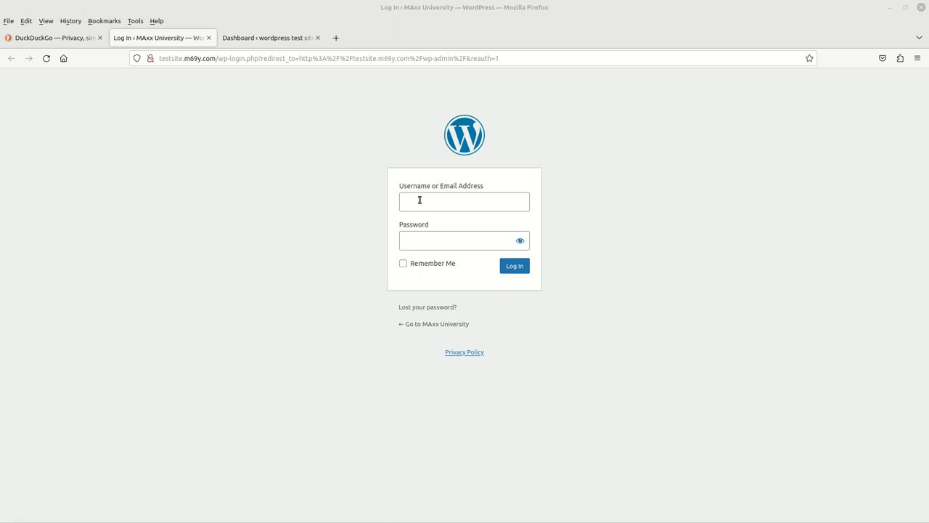
Log in to wp-admin and review the dashboard's welcome panel, events and quick draft form
{"action": "left_click", "coordinate": [464, 241]}
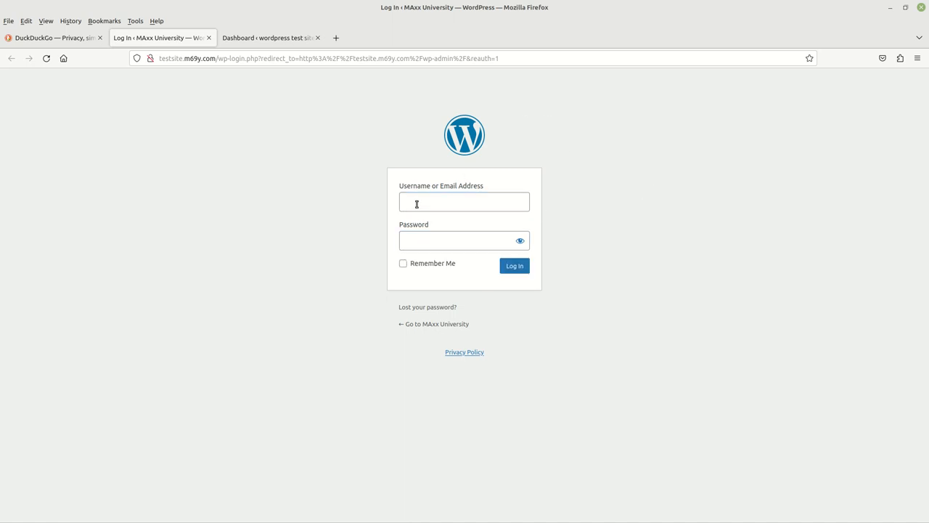
{"action": "left_click", "coordinate": [464, 241]}
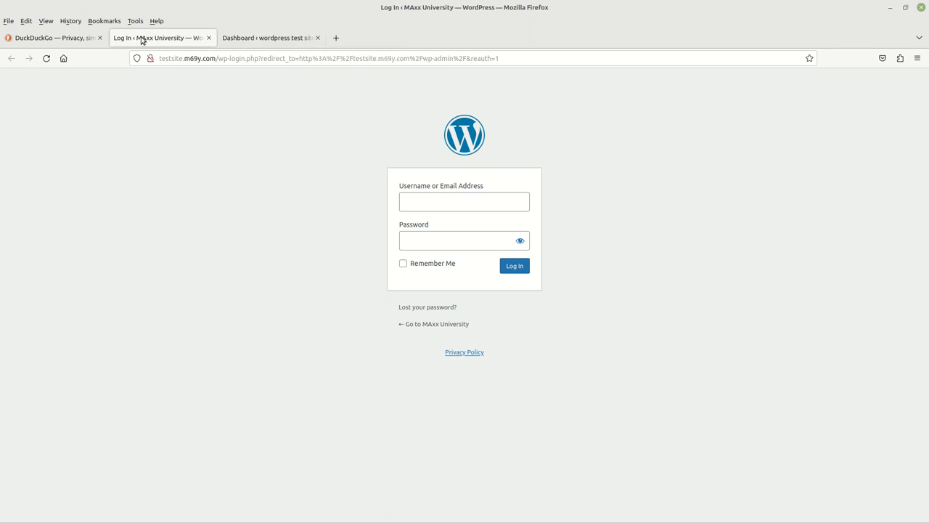
{"action": "left_click", "coordinate": [514, 265]}
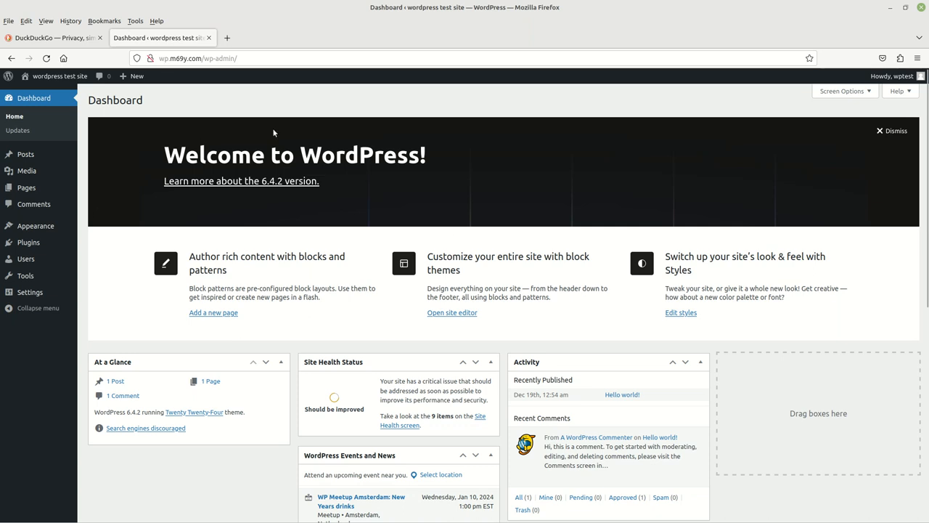
{"action": "mouse_move", "coordinate": [565, 144]}
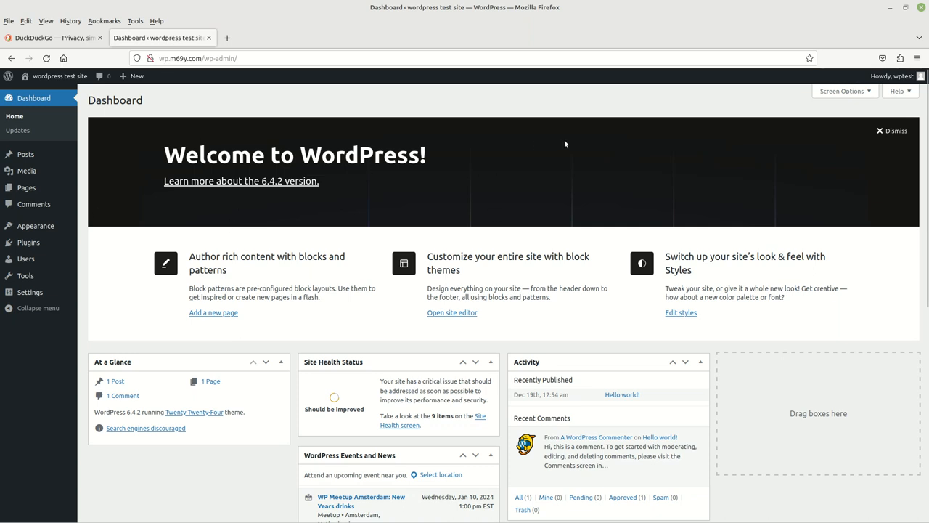
{"action": "scroll", "scroll_direction": "down", "scroll_amount": 3}
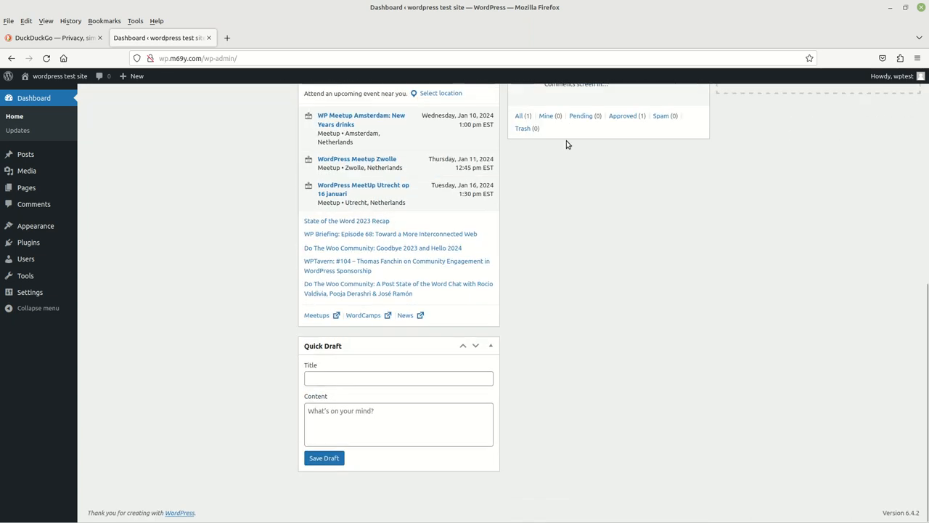
{"action": "scroll", "scroll_direction": "up", "scroll_amount": 3}
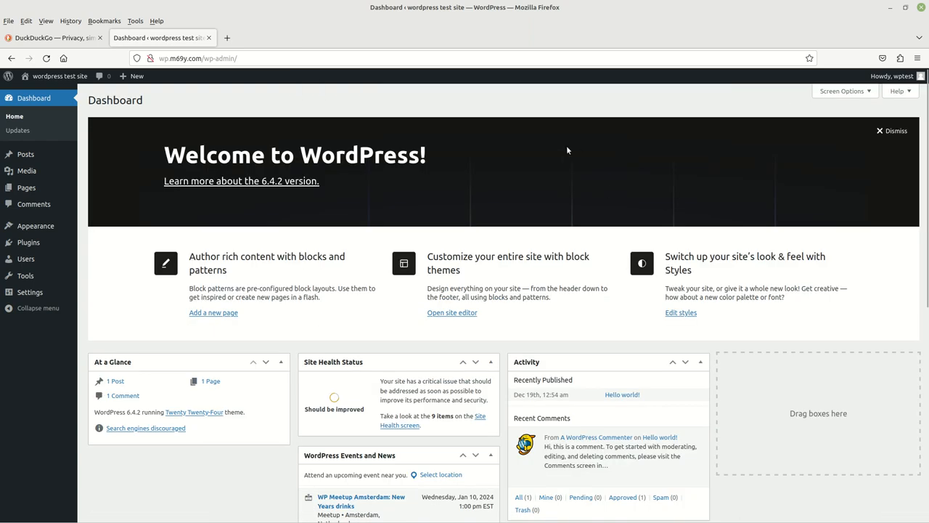
{"action": "mouse_move", "coordinate": [478, 103]}
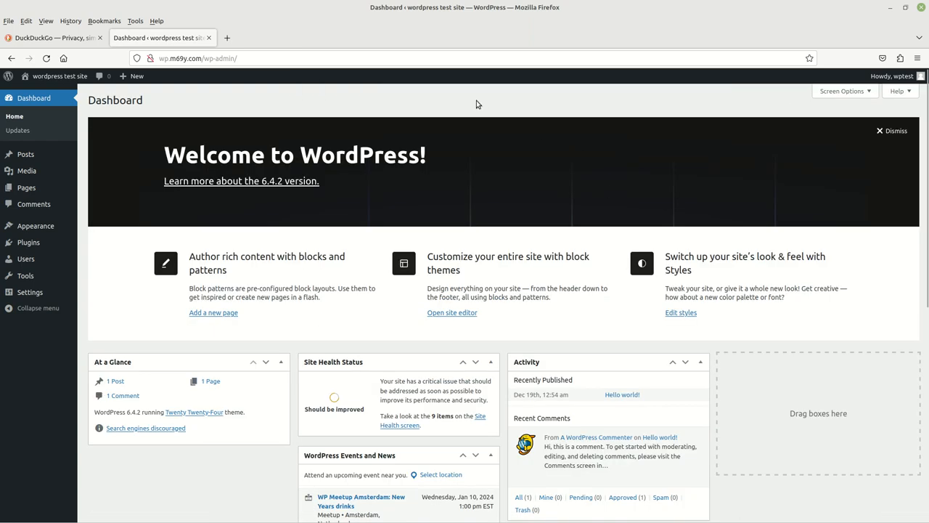
{"action": "mouse_move", "coordinate": [407, 104]}
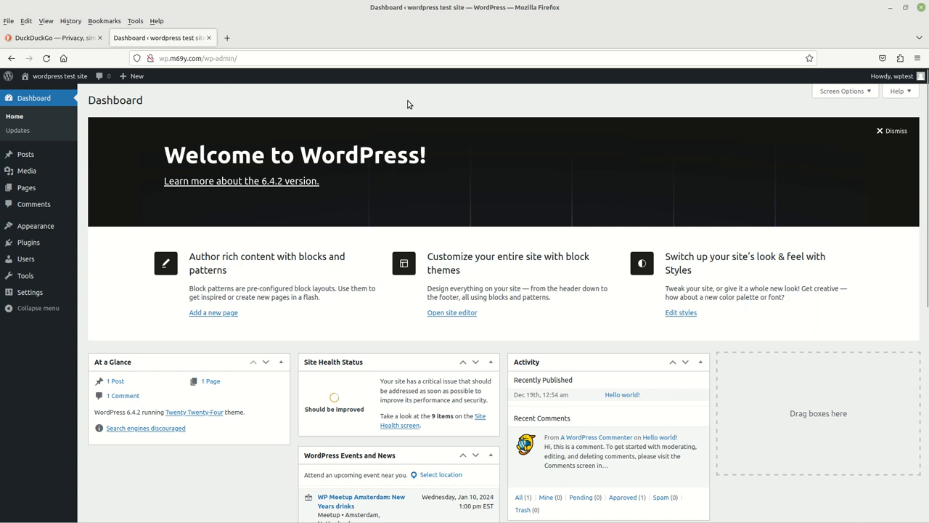
{"action": "mouse_move", "coordinate": [407, 105]}
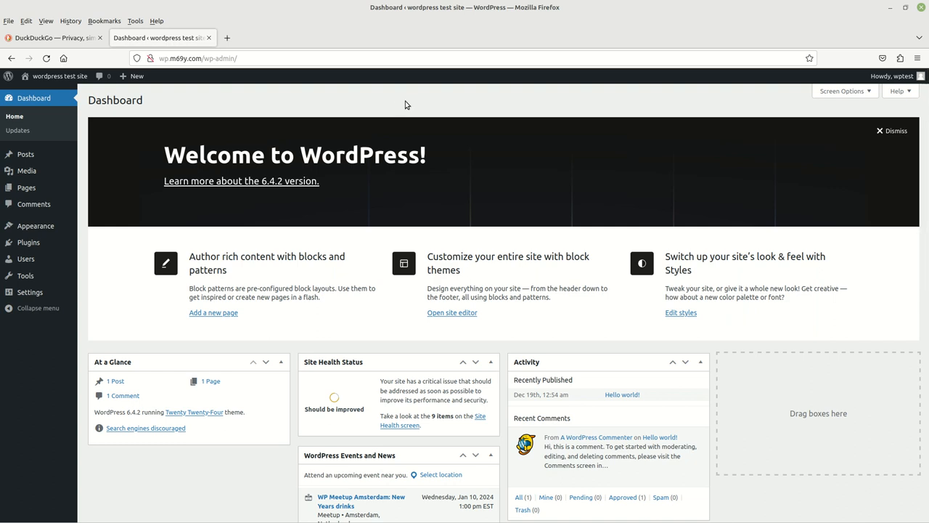
{"action": "mouse_move", "coordinate": [446, 100]}
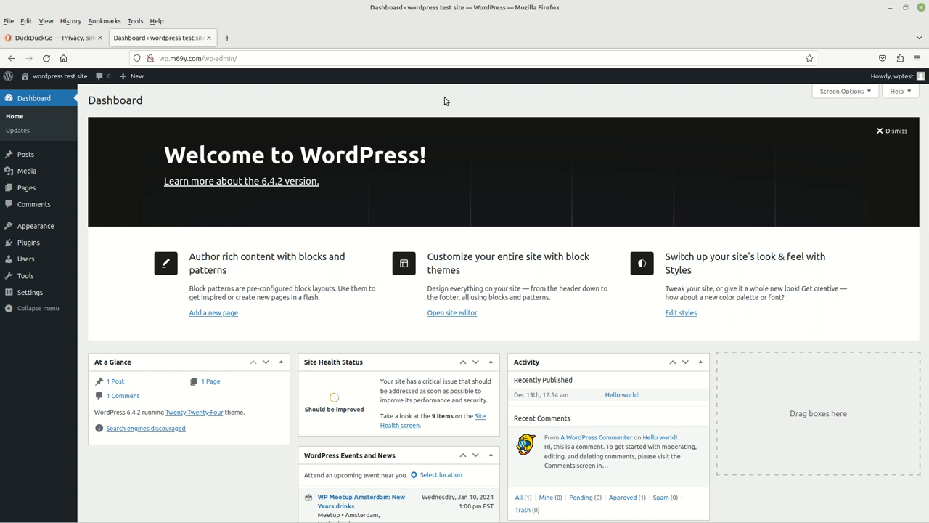
{"action": "mouse_move", "coordinate": [478, 112]}
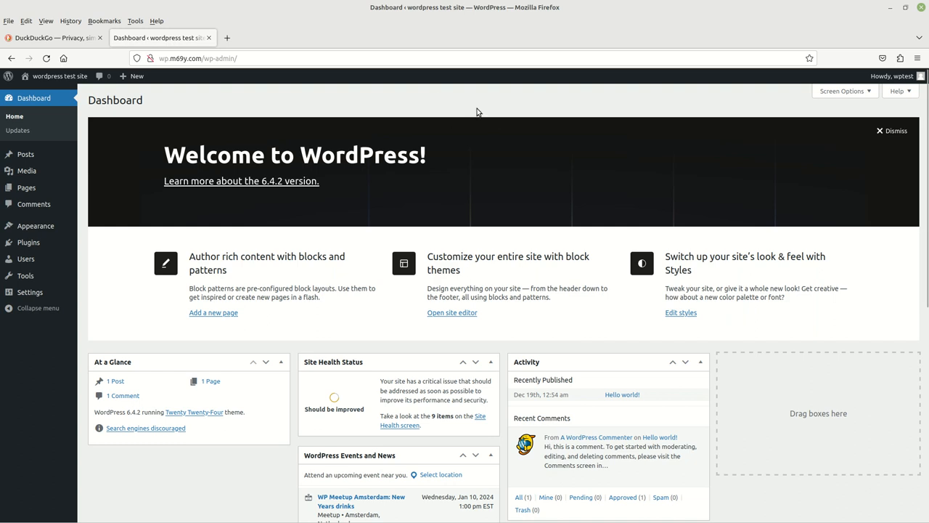
{"action": "mouse_move", "coordinate": [479, 96]}
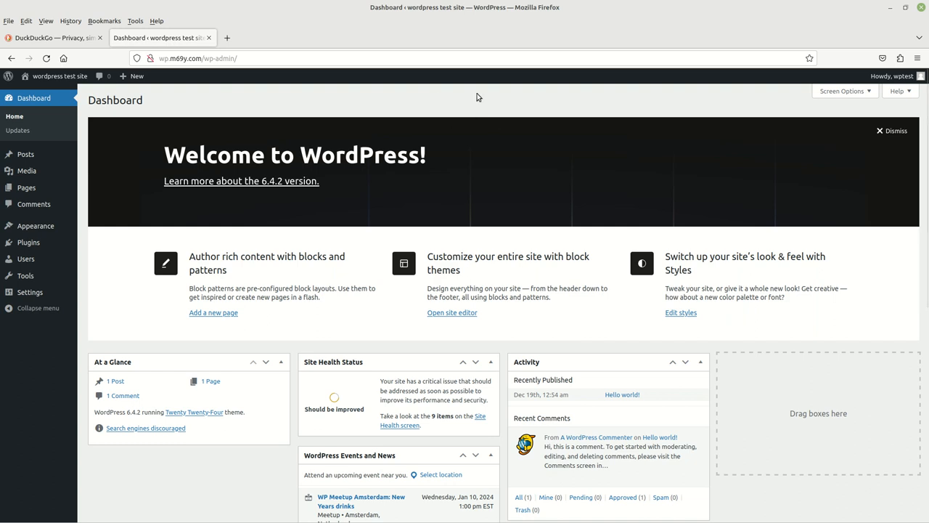
{"action": "mouse_move", "coordinate": [434, 201]}
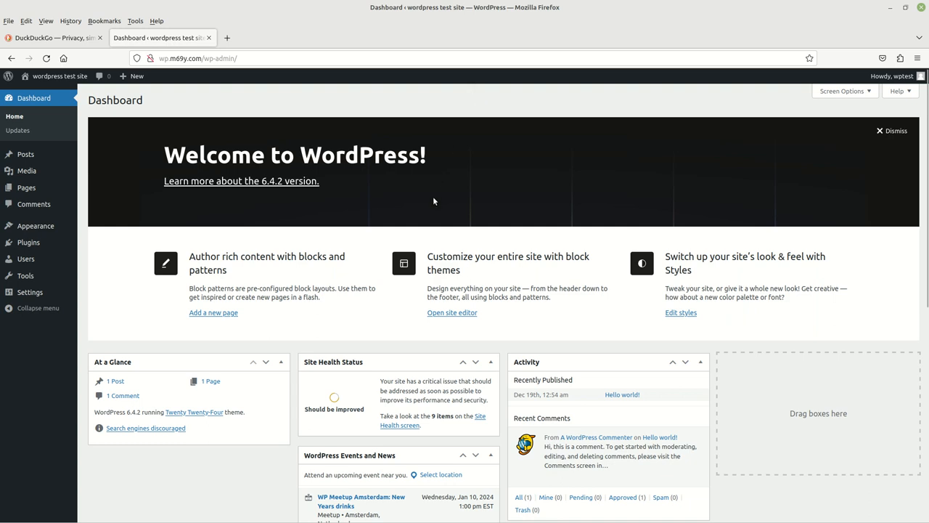
{"action": "mouse_move", "coordinate": [351, 194]}
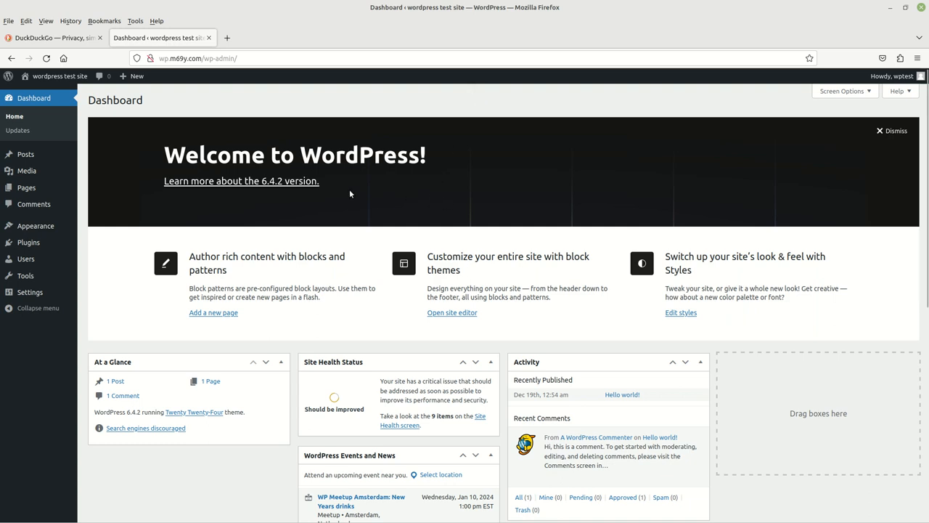
{"action": "mouse_move", "coordinate": [285, 191]}
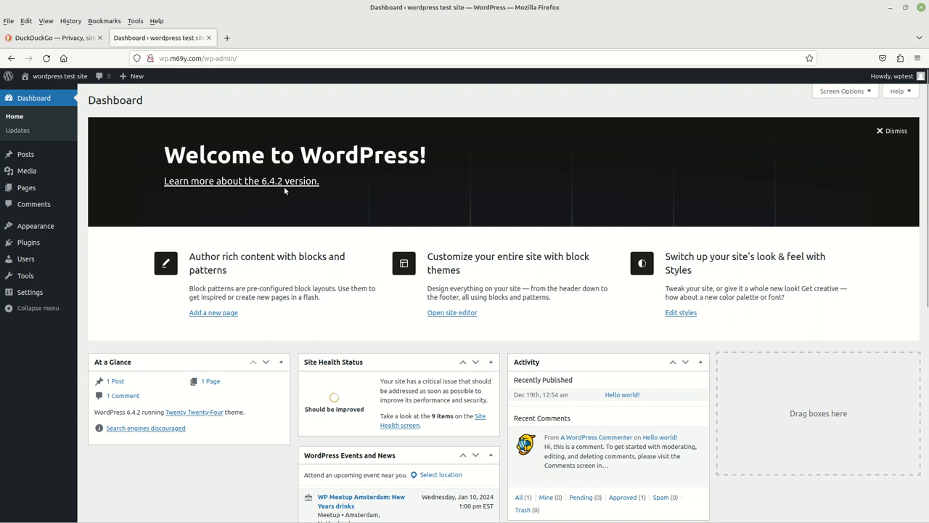
{"action": "mouse_move", "coordinate": [471, 167]}
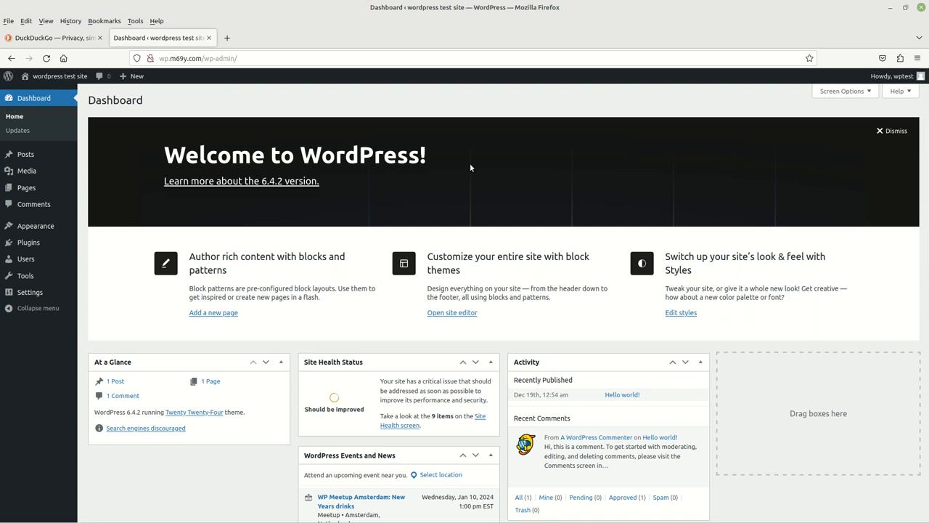
{"action": "mouse_move", "coordinate": [477, 105]}
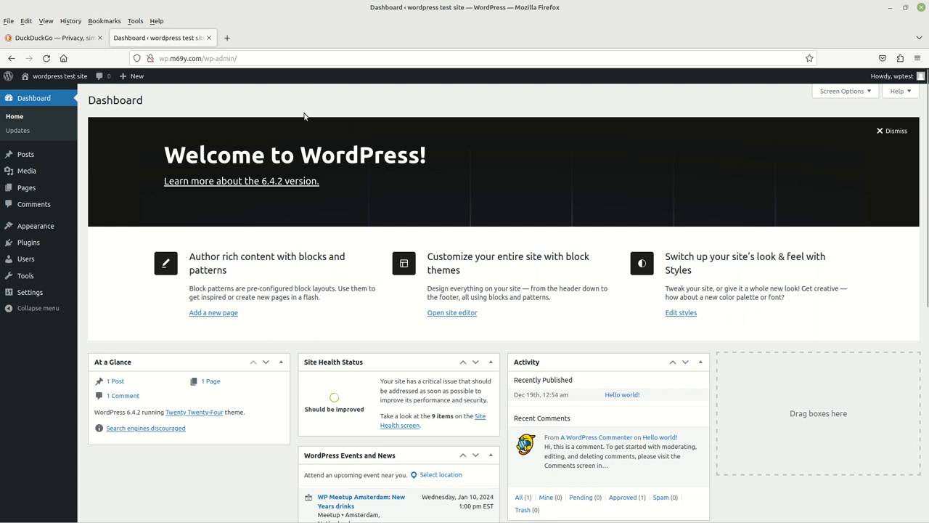
{"action": "mouse_move", "coordinate": [370, 94]}
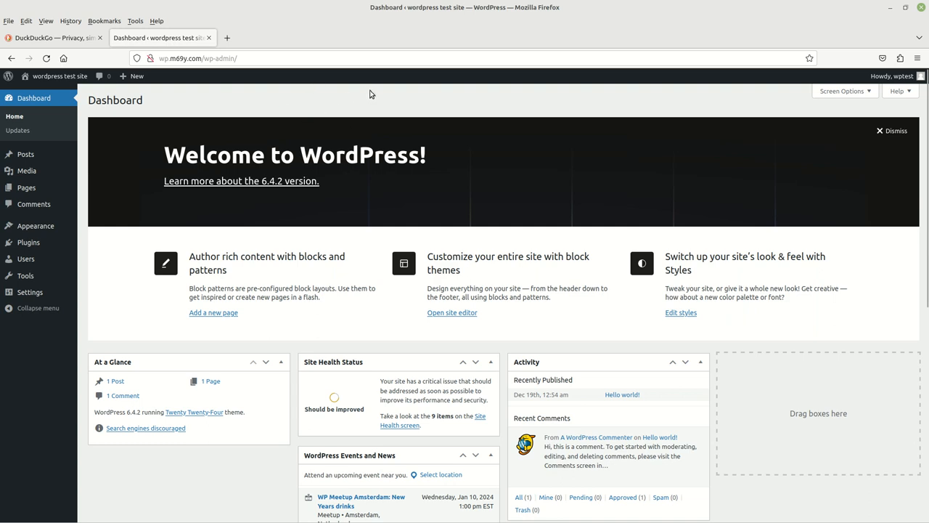
{"action": "mouse_move", "coordinate": [219, 87]}
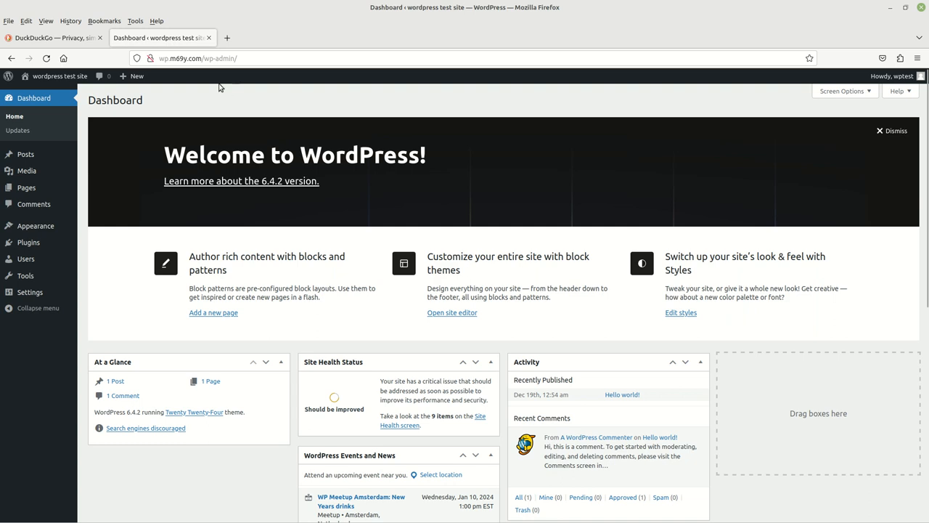
{"action": "mouse_move", "coordinate": [220, 87]}
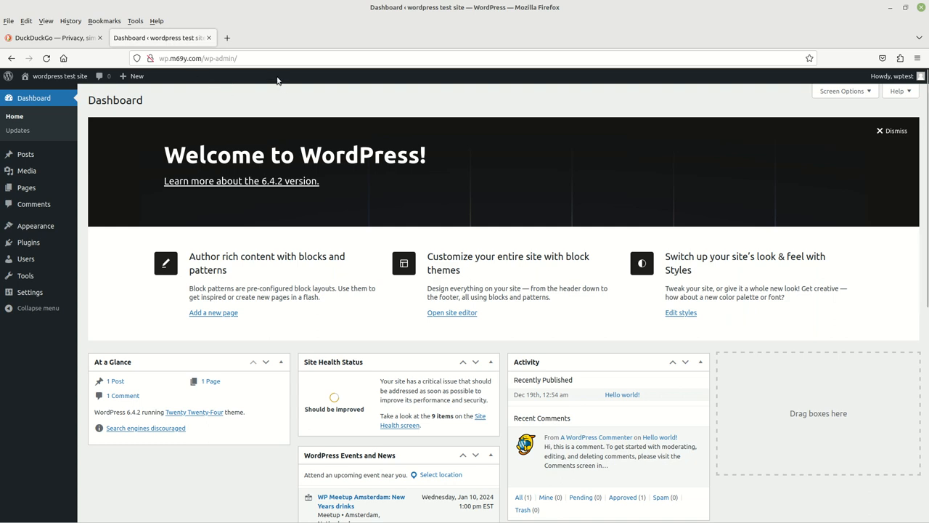
{"action": "mouse_move", "coordinate": [177, 77]}
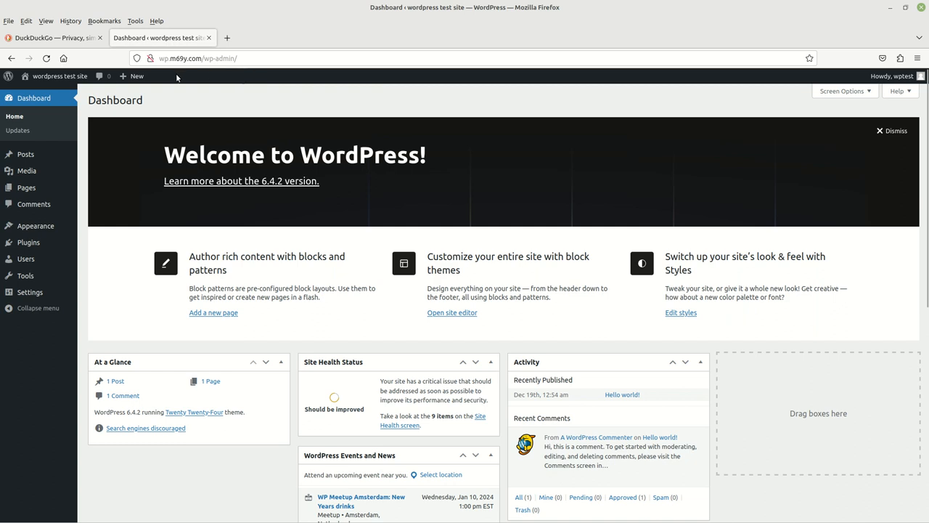
{"action": "mouse_move", "coordinate": [172, 73]}
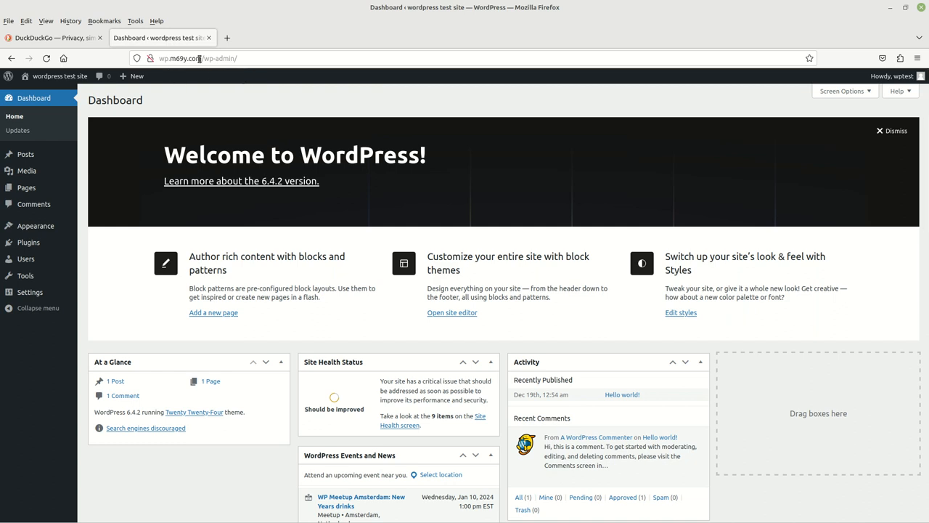
{"action": "mouse_move", "coordinate": [59, 76]}
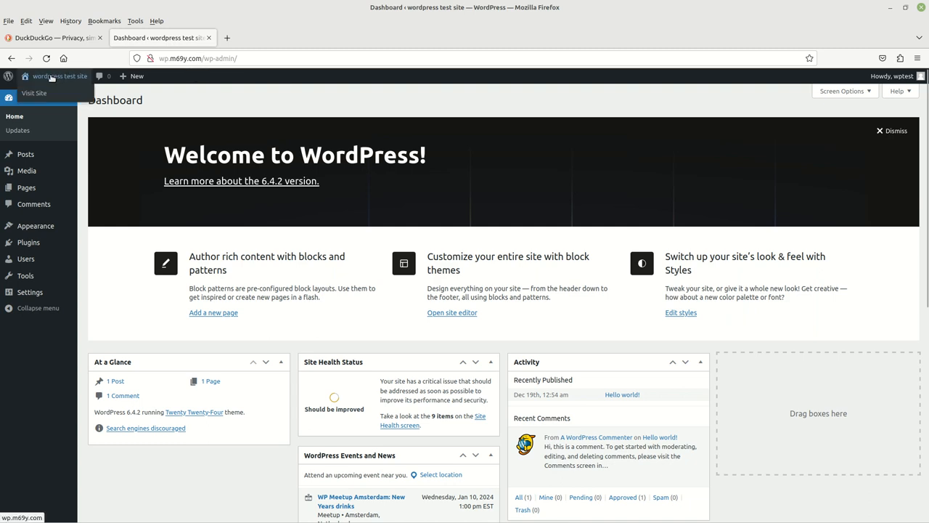
{"action": "mouse_move", "coordinate": [137, 76]}
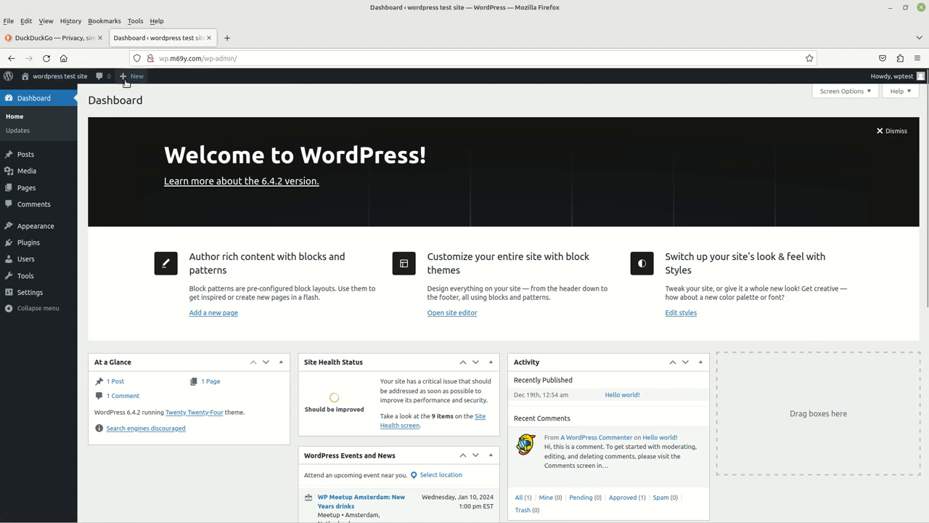
{"action": "mouse_move", "coordinate": [60, 76]}
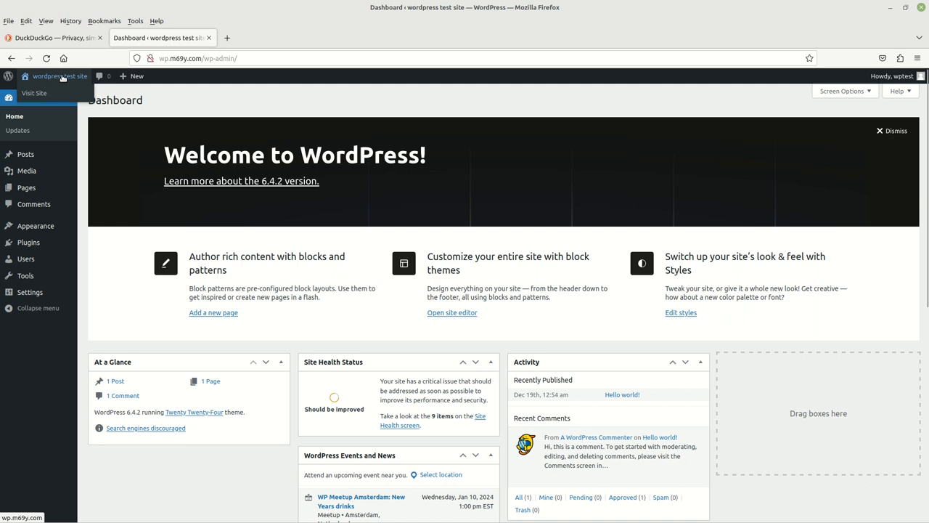
{"action": "mouse_move", "coordinate": [35, 95]}
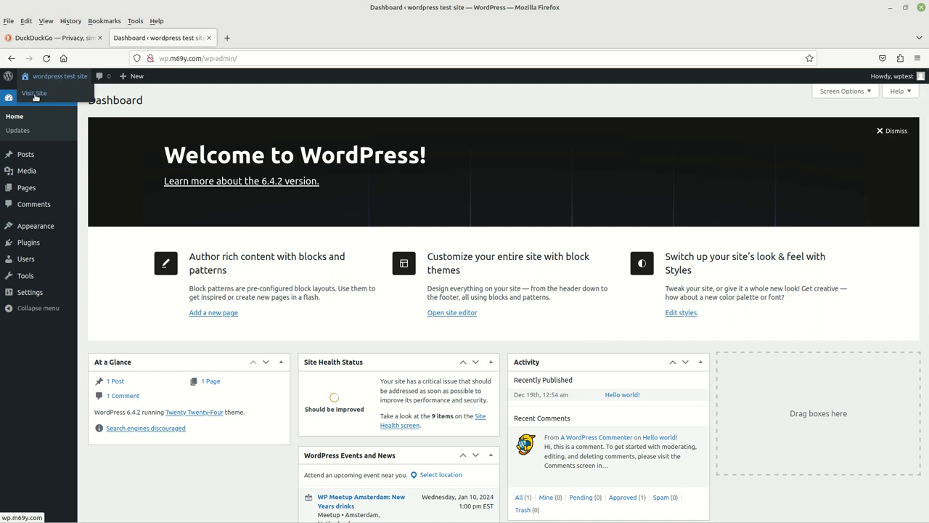
Open Visit Site in a new browser tab and switch to the public homepage
{"action": "right_click", "coordinate": [34, 93]}
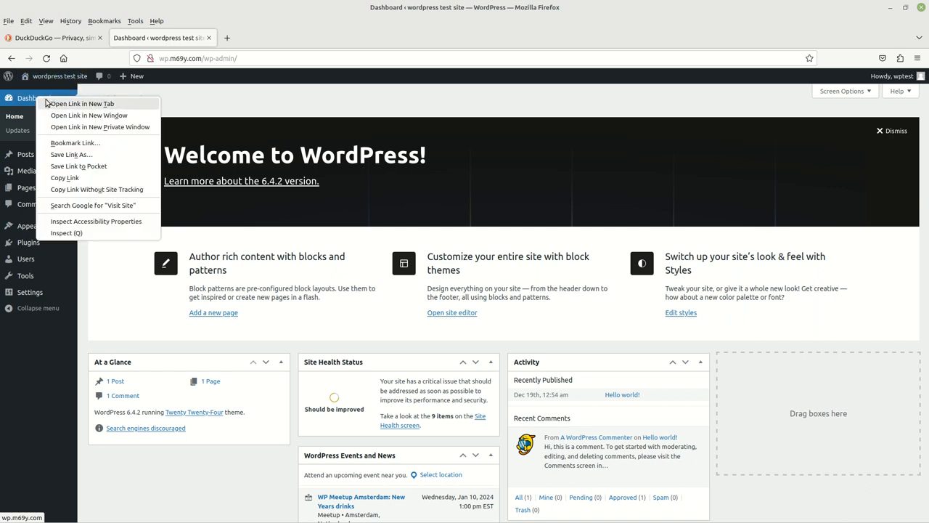
{"action": "left_click", "coordinate": [80, 103]}
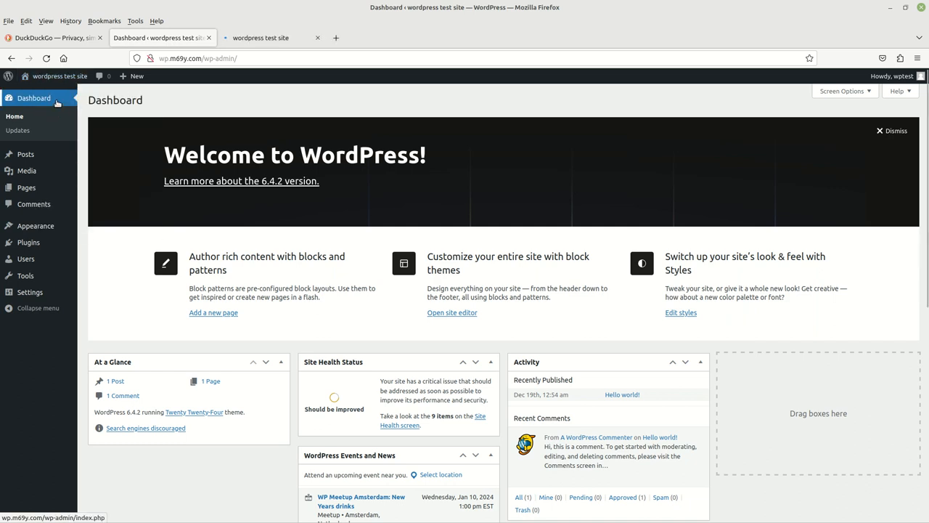
{"action": "left_click", "coordinate": [269, 37]}
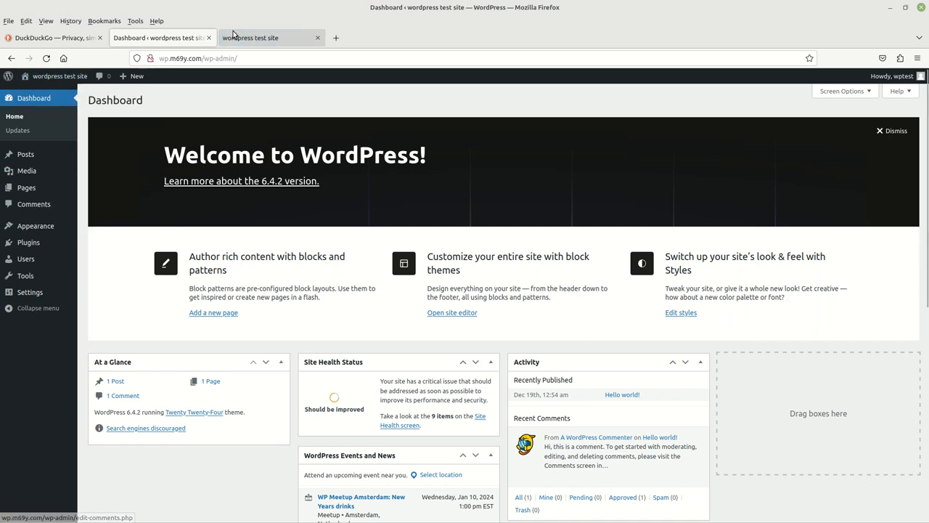
{"action": "left_click", "coordinate": [268, 37]}
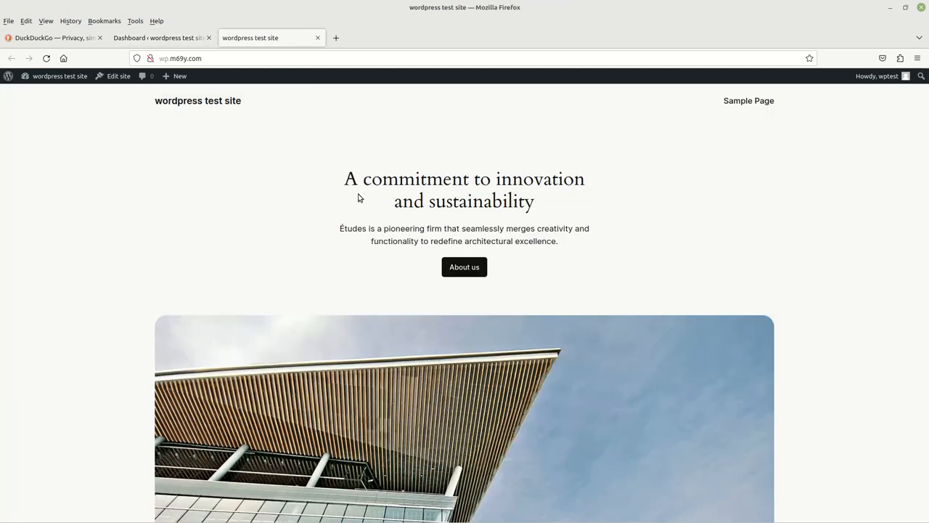
{"action": "mouse_move", "coordinate": [694, 244]}
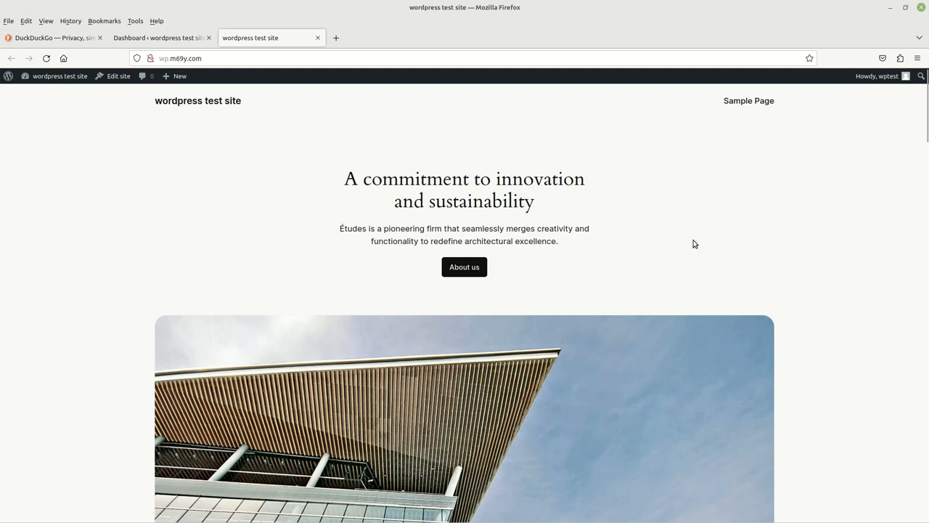
{"action": "scroll", "scroll_direction": "down", "scroll_amount": 3}
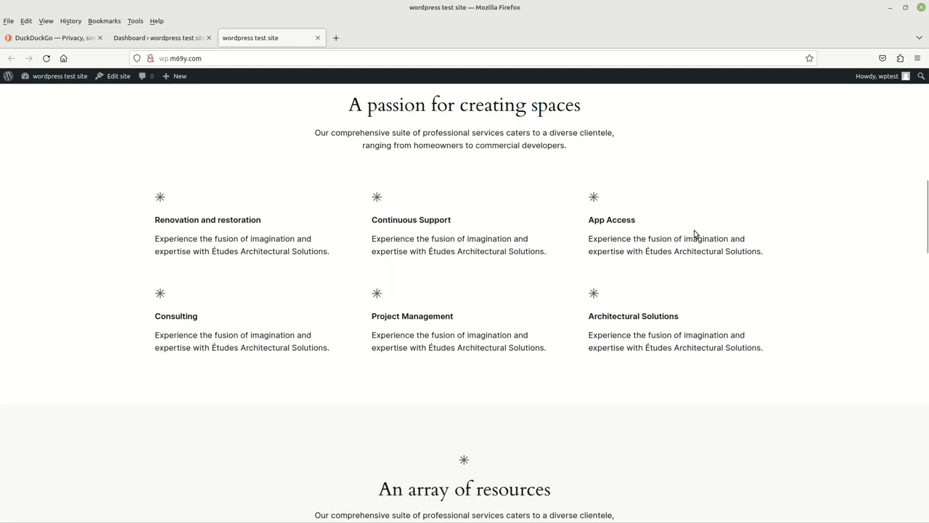
{"action": "scroll", "scroll_direction": "down", "scroll_amount": 3}
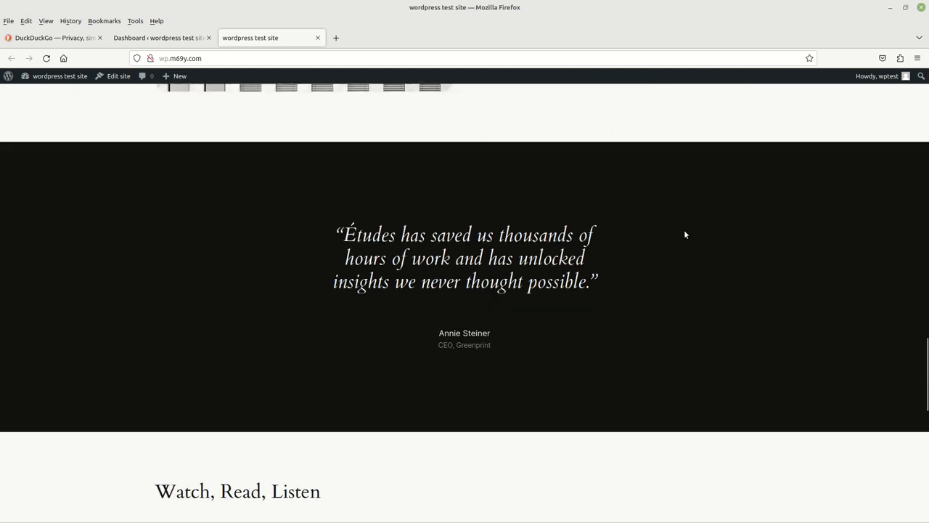
{"action": "scroll", "scroll_direction": "down", "scroll_amount": 3}
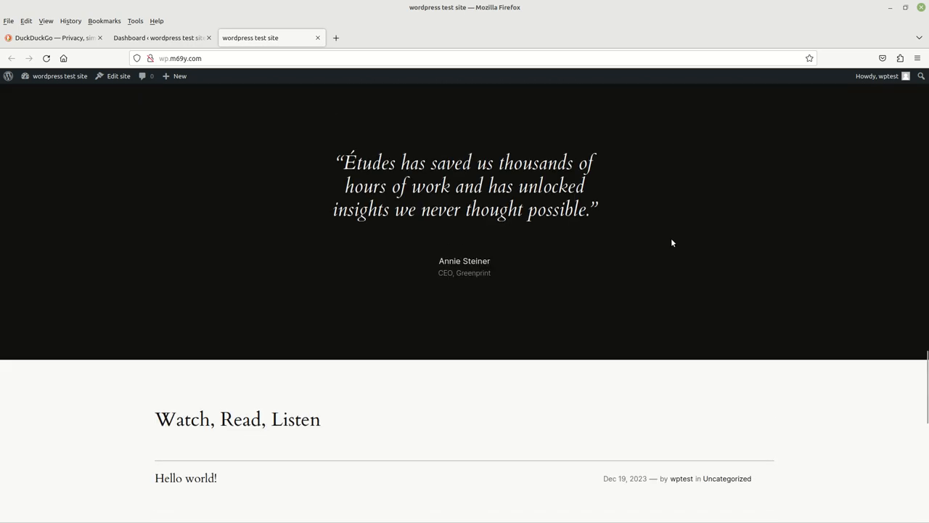
{"action": "scroll", "scroll_direction": "down", "scroll_amount": 3}
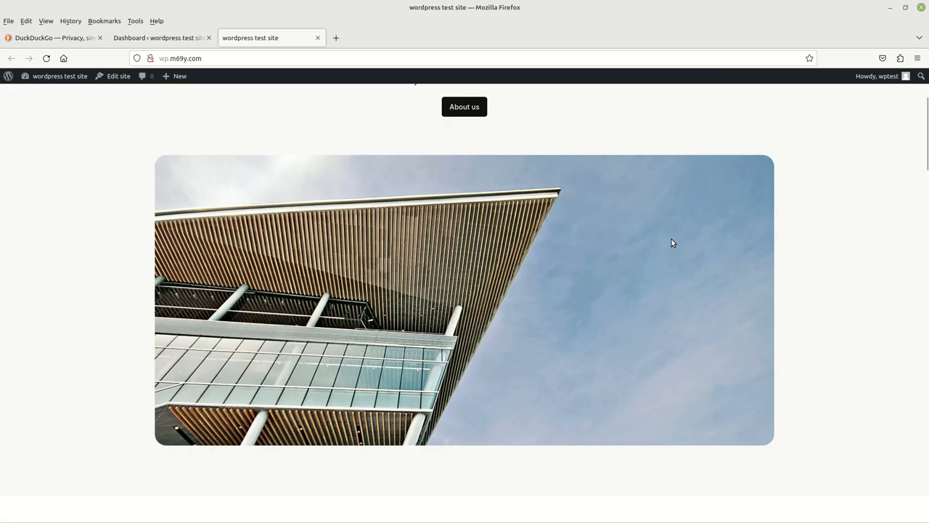
{"action": "scroll", "scroll_direction": "up", "scroll_amount": 3}
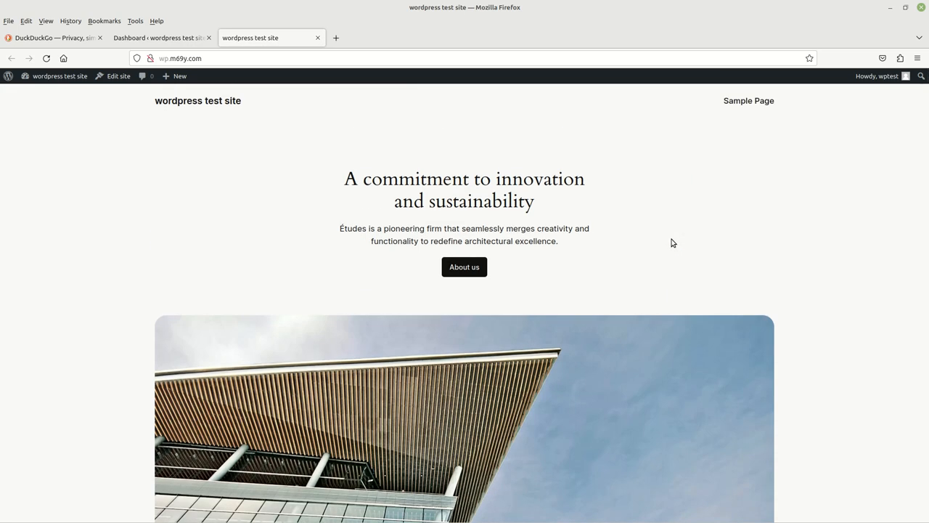
{"action": "mouse_move", "coordinate": [486, 128]}
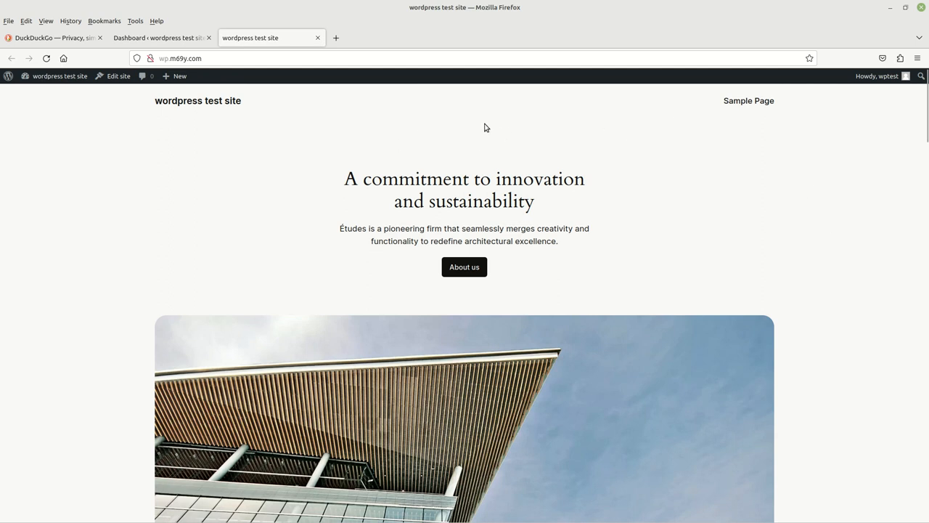
{"action": "mouse_move", "coordinate": [284, 168]}
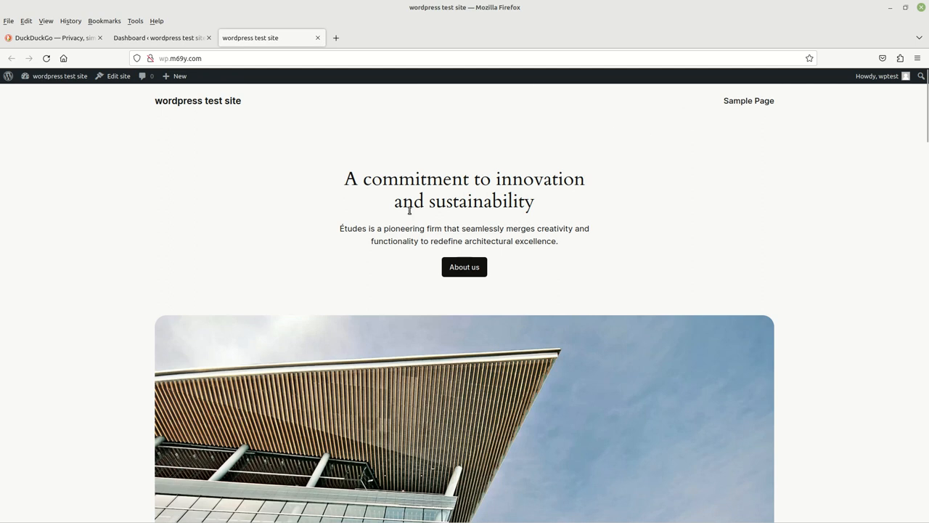
{"action": "mouse_move", "coordinate": [580, 293]}
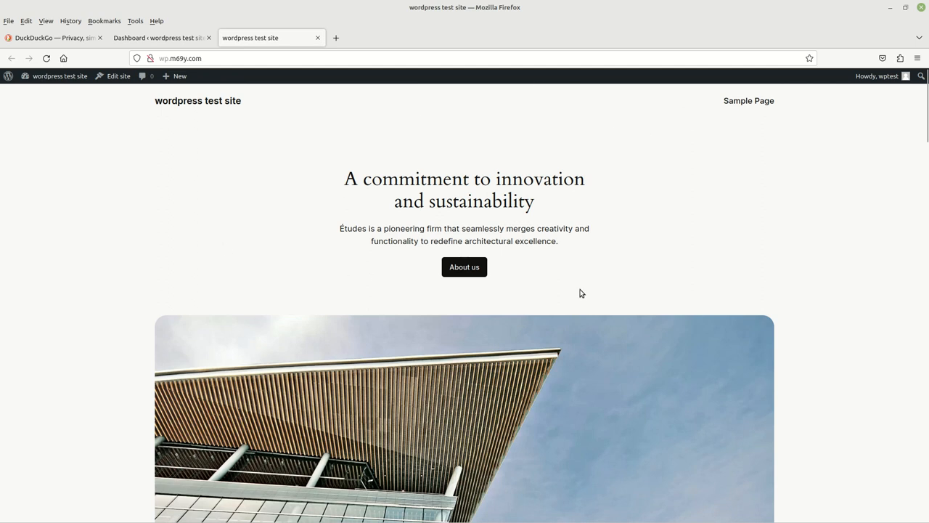
{"action": "scroll", "scroll_direction": "down", "scroll_amount": 3}
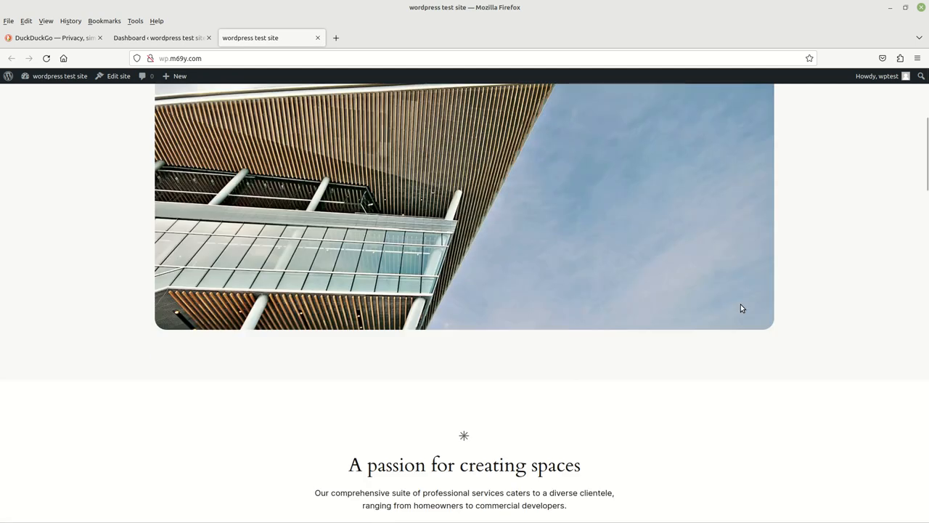
{"action": "scroll", "scroll_direction": "down", "scroll_amount": 3}
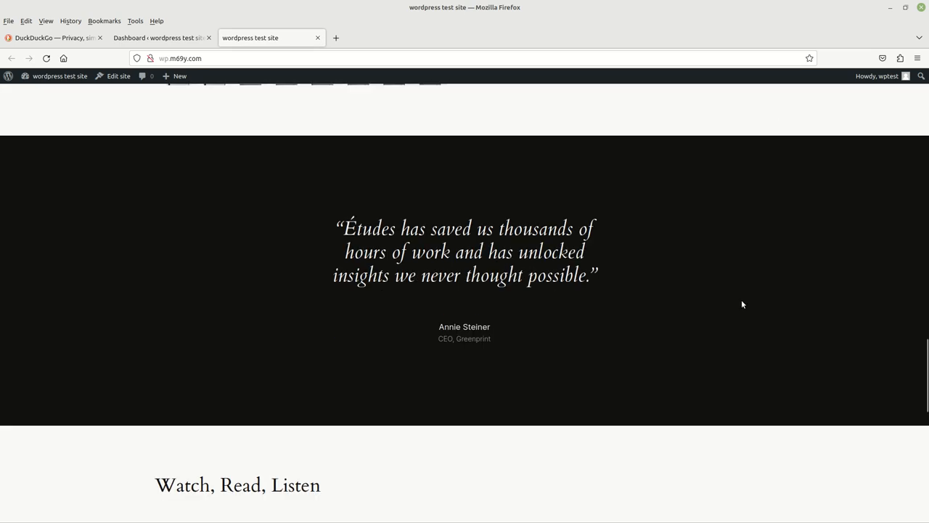
{"action": "scroll", "scroll_direction": "down", "scroll_amount": 3}
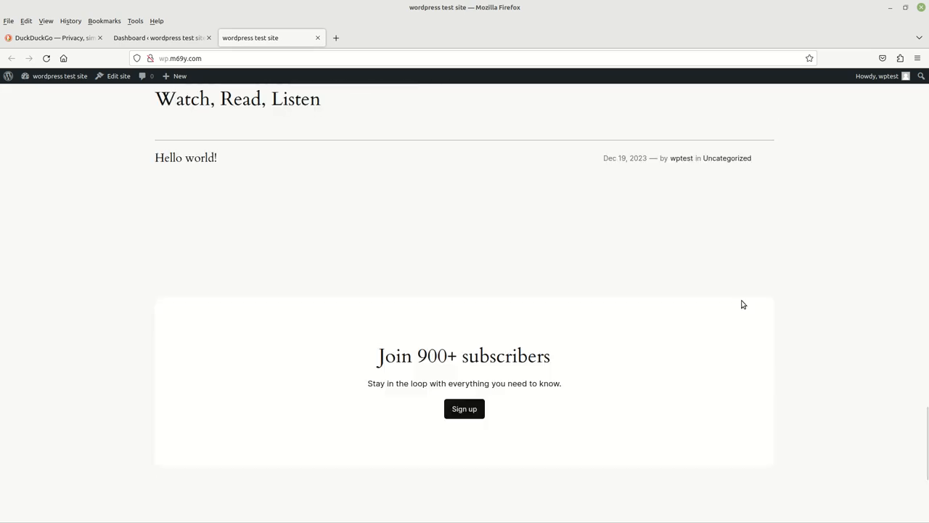
{"action": "mouse_move", "coordinate": [741, 302]}
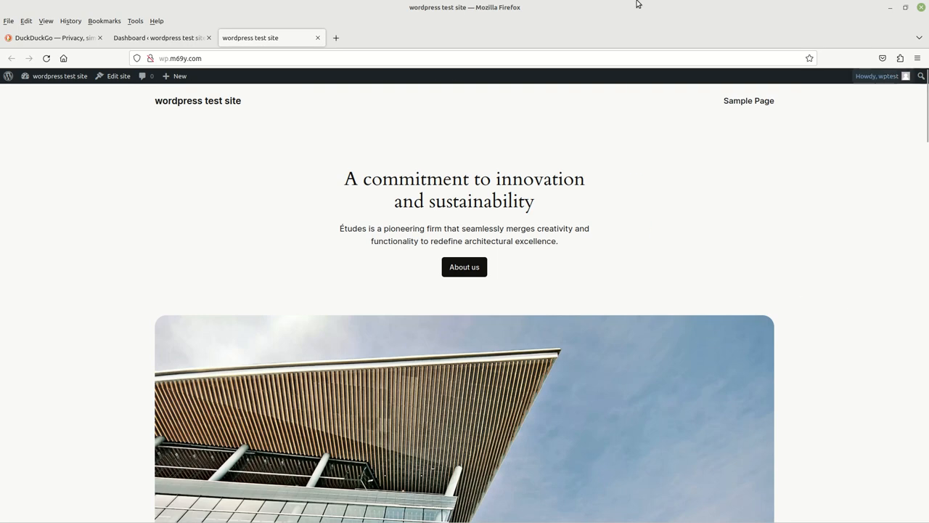
{"action": "mouse_move", "coordinate": [174, 20]}
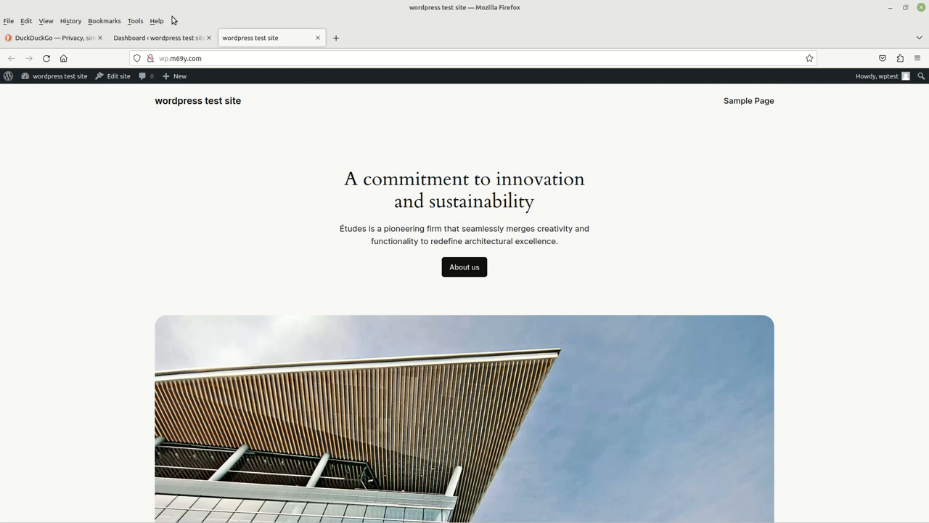
Return to the admin dashboard tab and reload the Dashboard home screen
{"action": "left_click", "coordinate": [158, 37]}
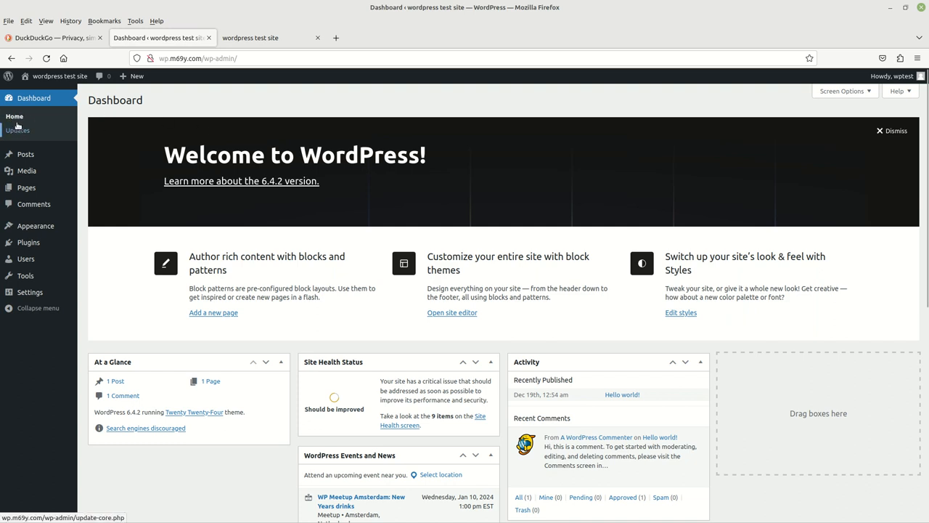
{"action": "left_click", "coordinate": [14, 116]}
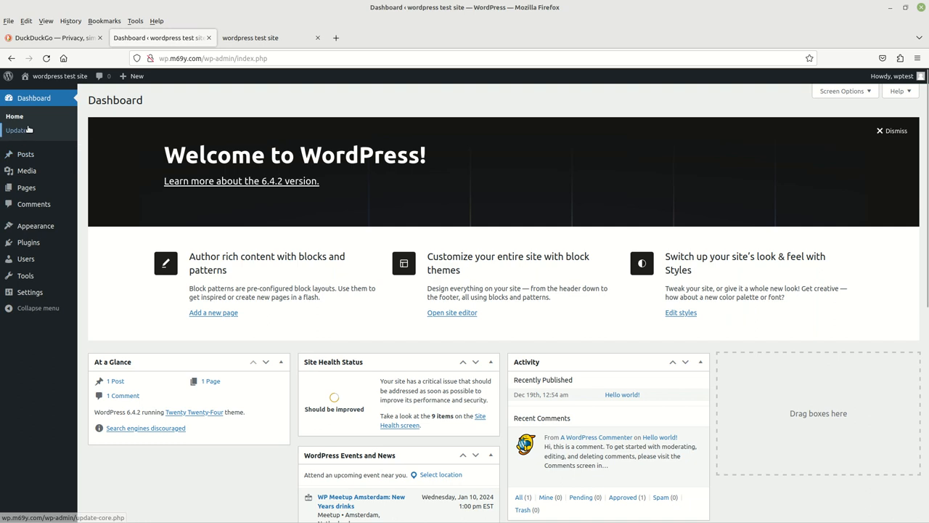
{"action": "mouse_move", "coordinate": [26, 154]}
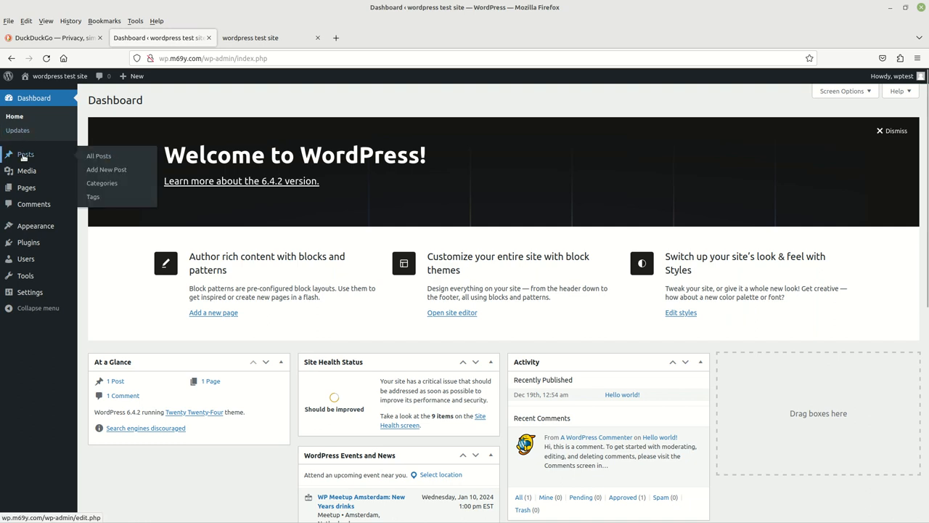
{"action": "mouse_move", "coordinate": [26, 187]}
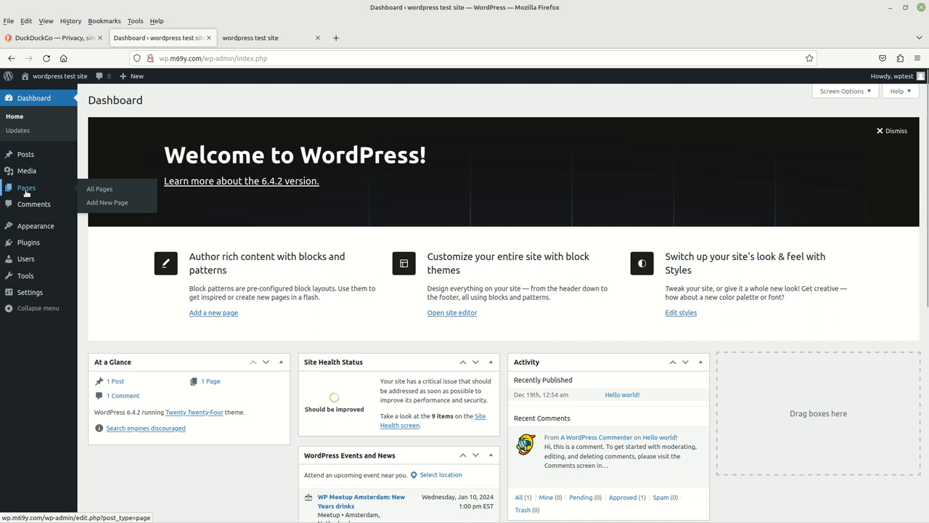
{"action": "mouse_move", "coordinate": [27, 194]}
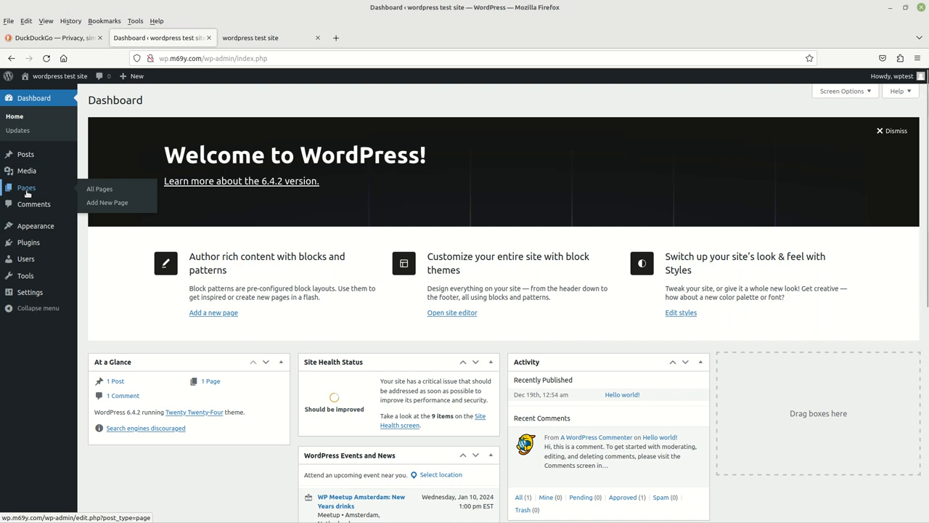
{"action": "mouse_move", "coordinate": [26, 153]}
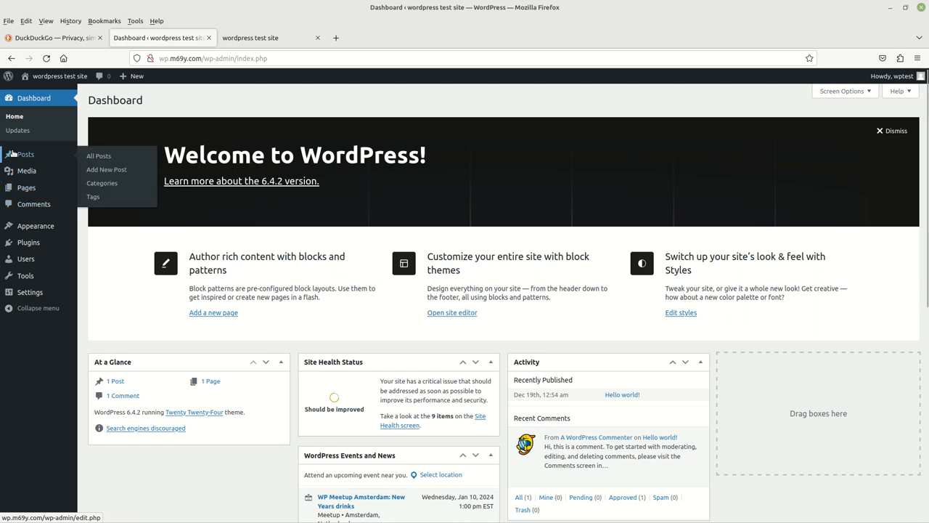
{"action": "mouse_move", "coordinate": [26, 187]}
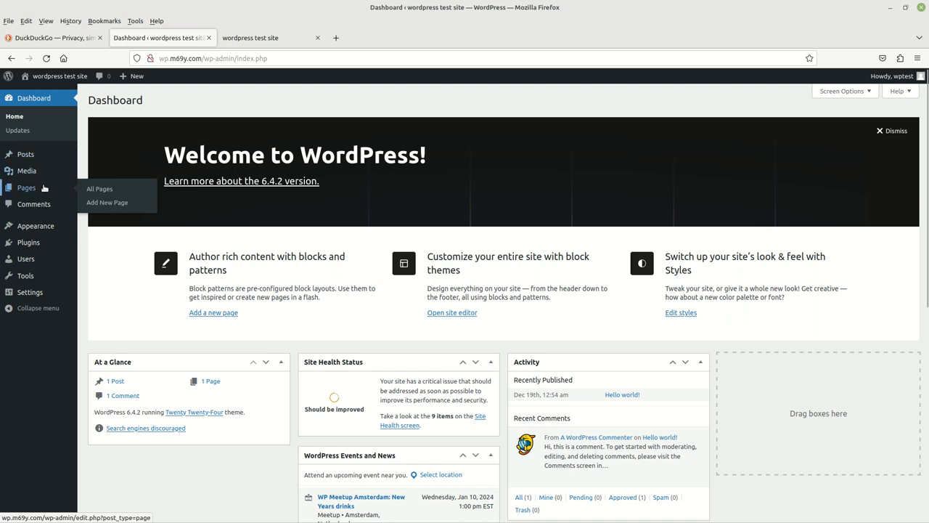
{"action": "mouse_move", "coordinate": [25, 154]}
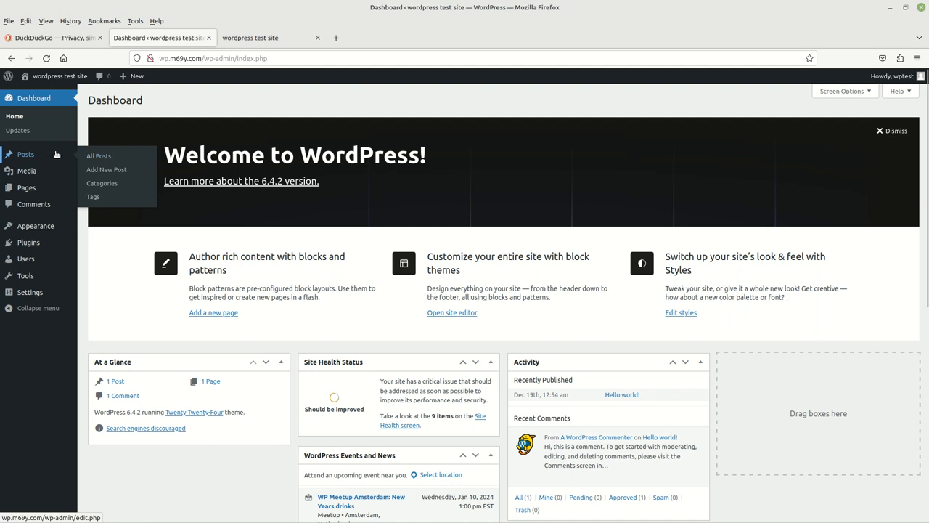
{"action": "mouse_move", "coordinate": [98, 156]}
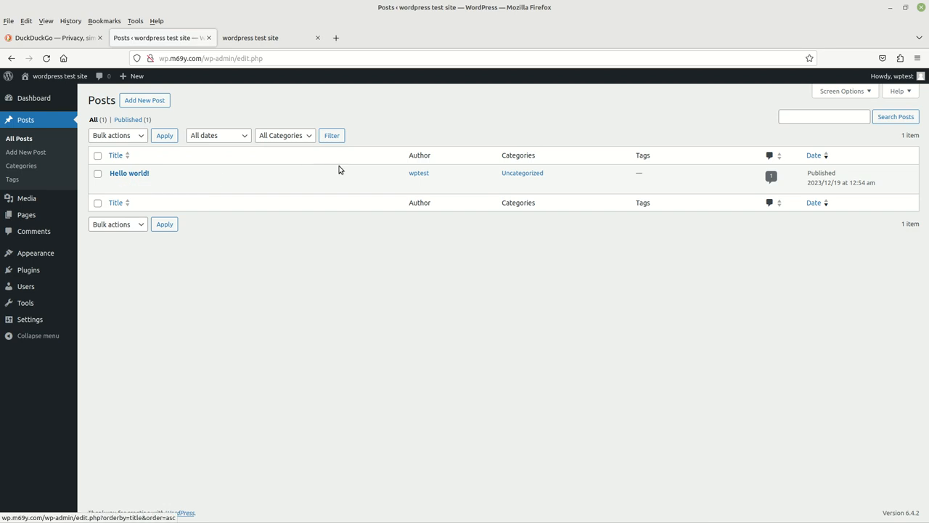
{"action": "mouse_move", "coordinate": [450, 120]}
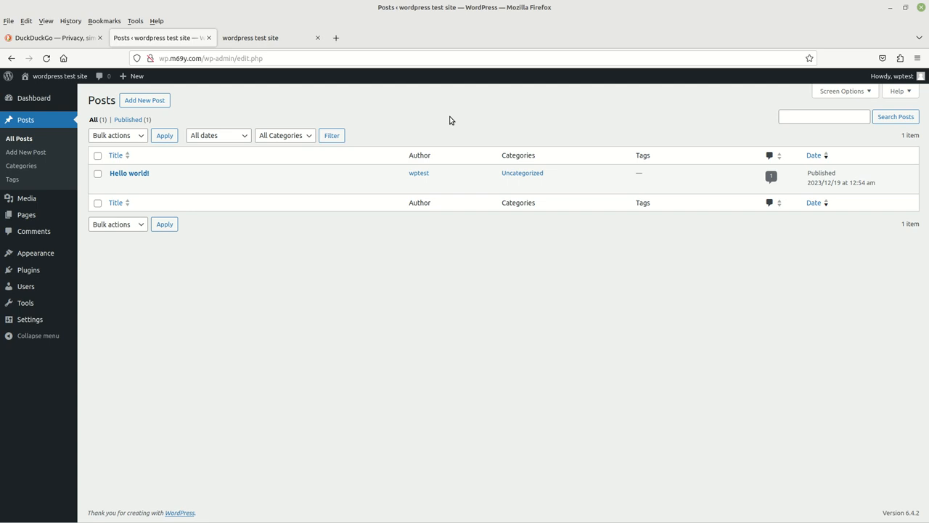
{"action": "mouse_move", "coordinate": [170, 116]}
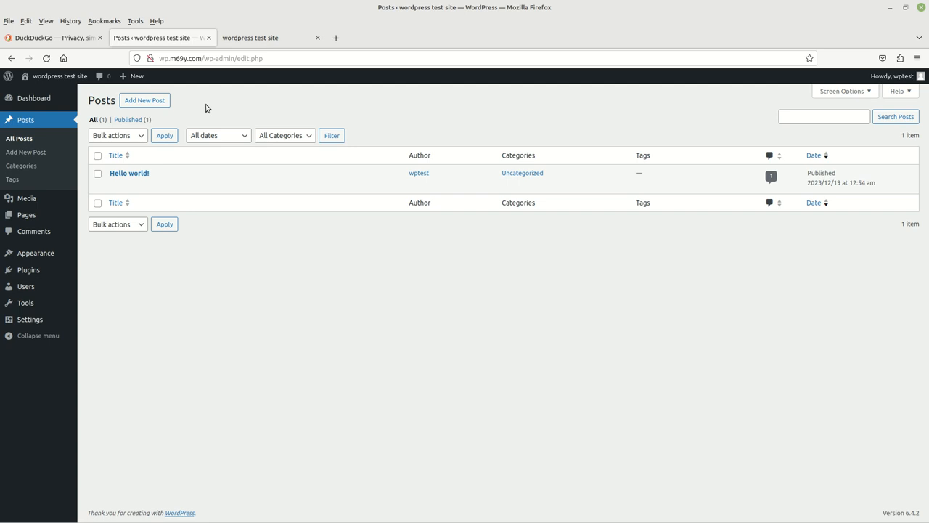
{"action": "mouse_move", "coordinate": [129, 173]}
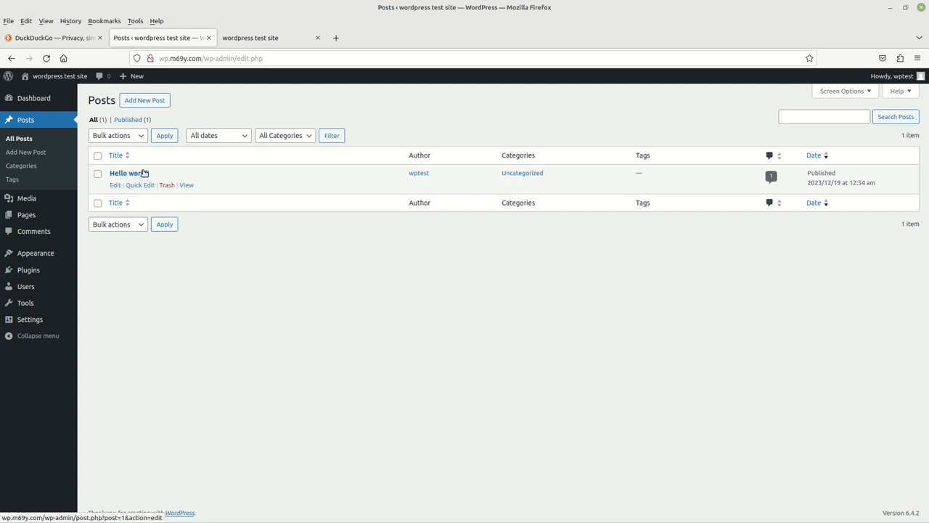
{"action": "mouse_move", "coordinate": [139, 174]}
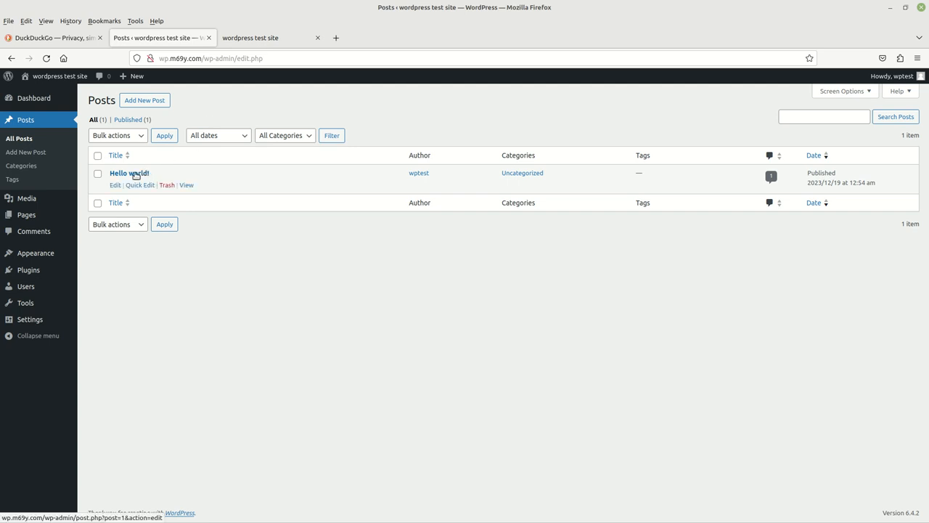
{"action": "mouse_move", "coordinate": [186, 185]}
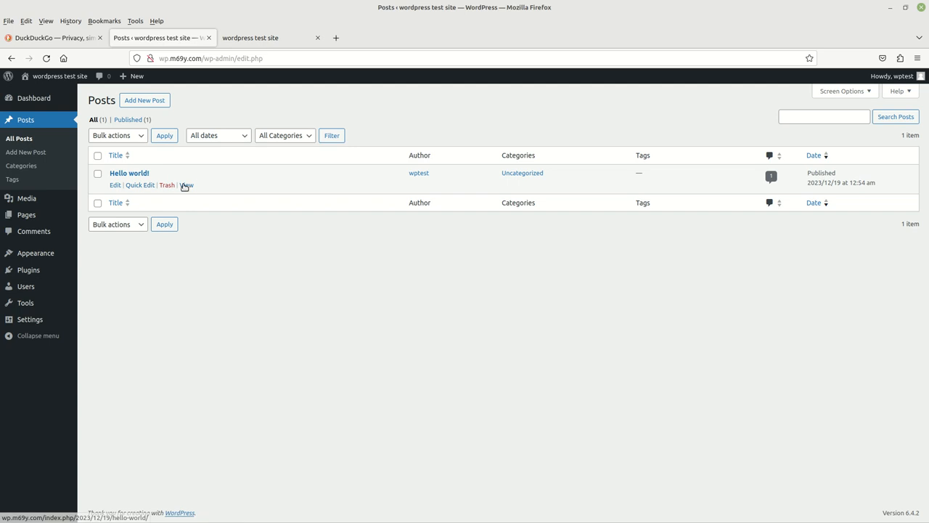
Open the Hello world! post's View link in a new browser tab
{"action": "right_click", "coordinate": [186, 185]}
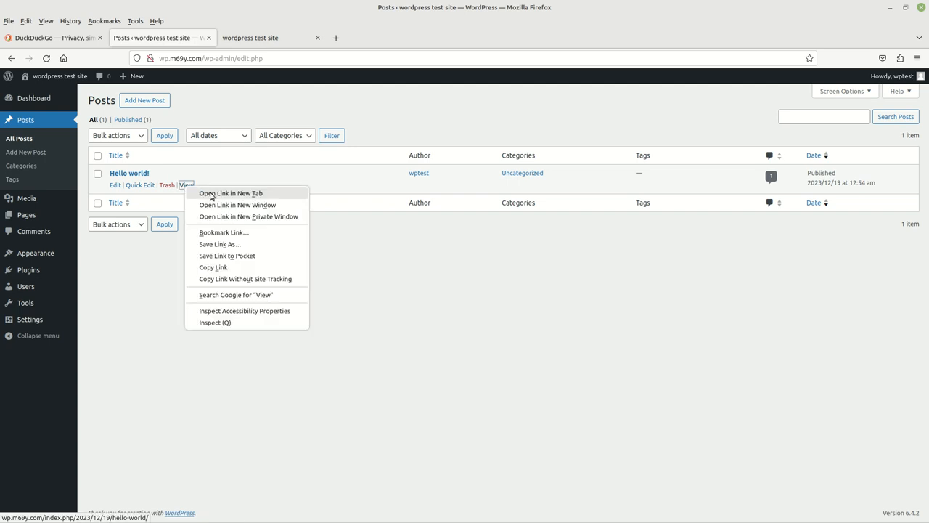
{"action": "mouse_move", "coordinate": [243, 199]}
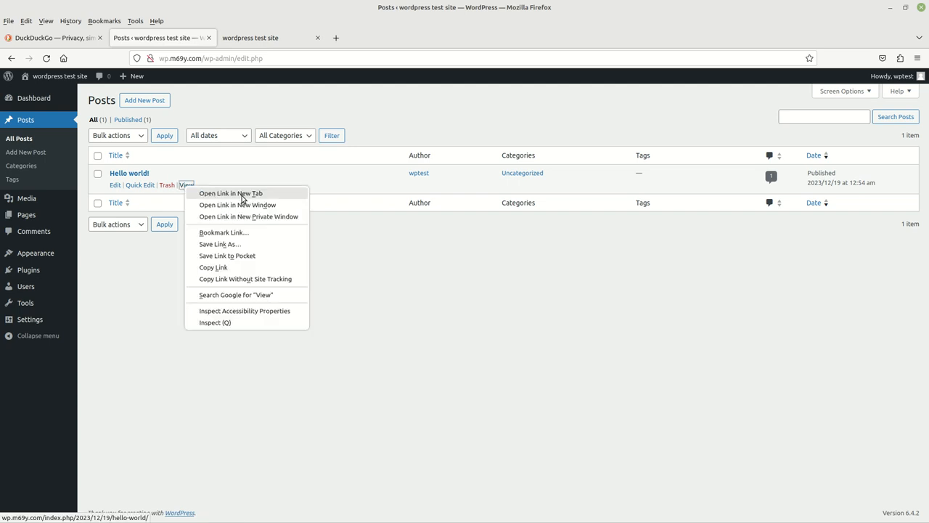
{"action": "left_click", "coordinate": [230, 193]}
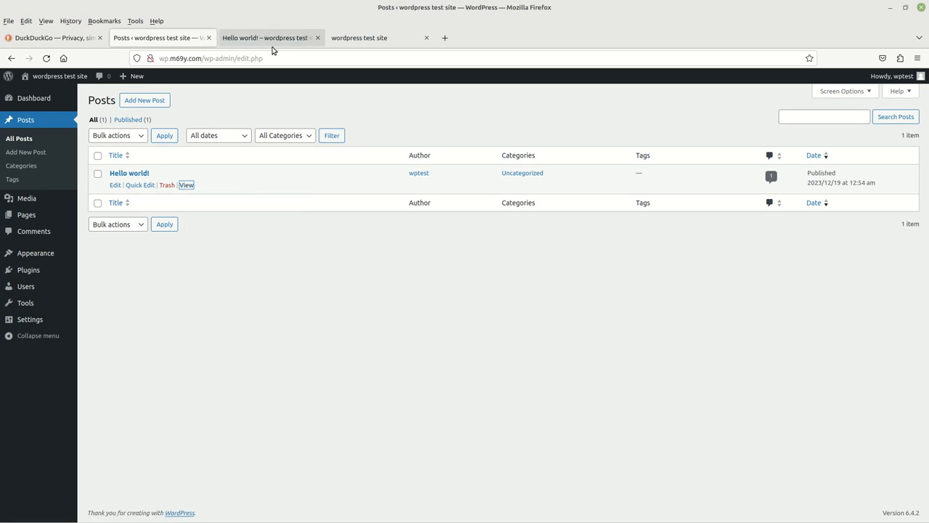
Switch to the Hello world! post tab and scroll through its comment and footer
{"action": "left_click", "coordinate": [269, 37]}
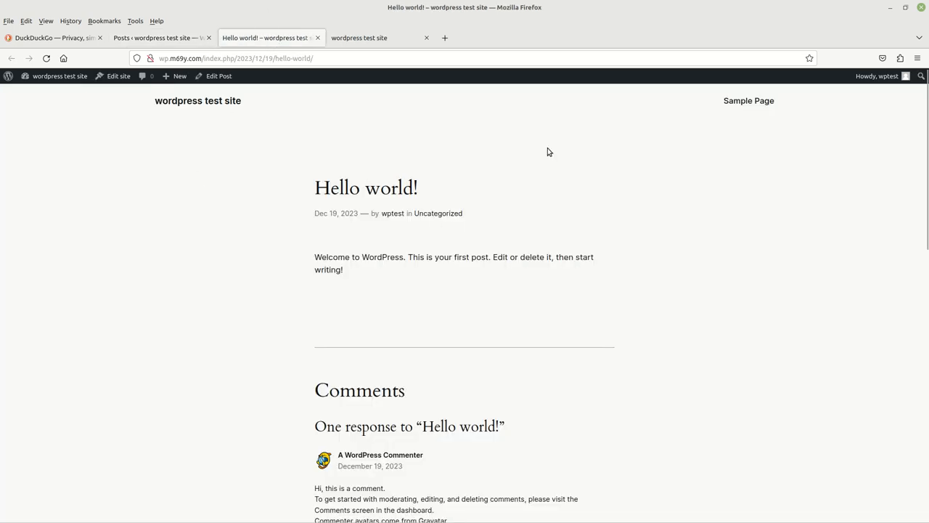
{"action": "mouse_move", "coordinate": [708, 204]}
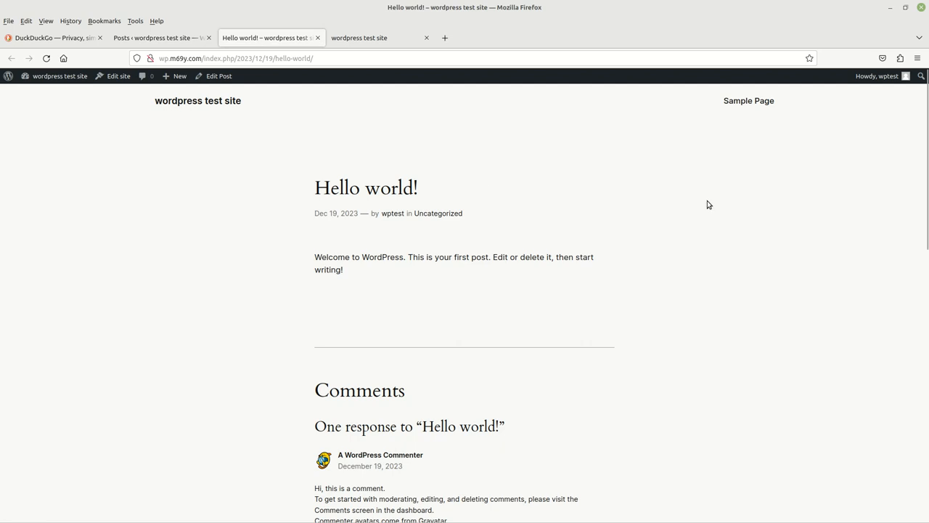
{"action": "scroll", "scroll_direction": "down", "scroll_amount": 3}
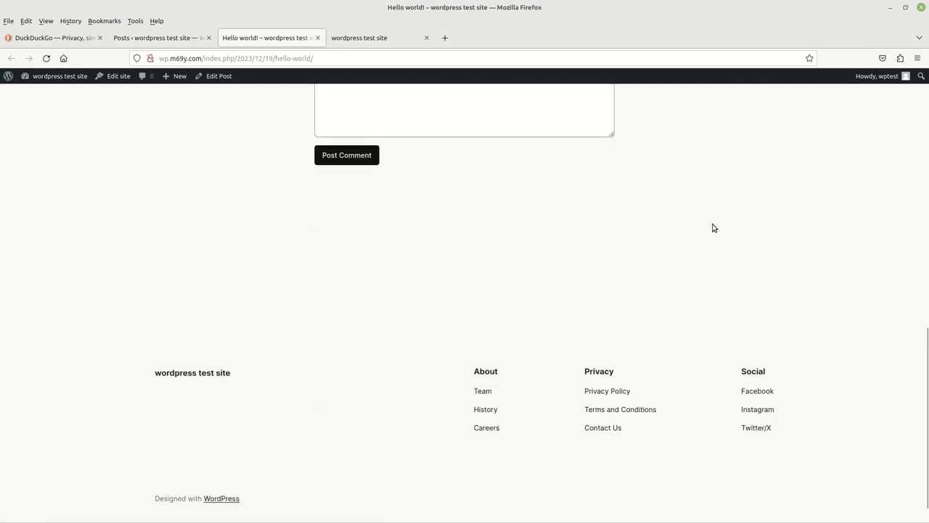
{"action": "scroll", "scroll_direction": "up", "scroll_amount": 3}
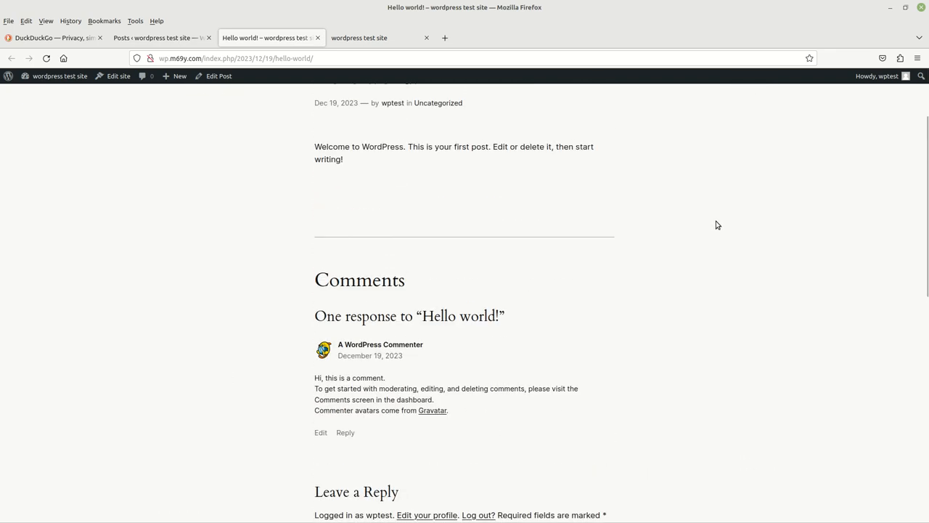
{"action": "scroll", "scroll_direction": "up", "scroll_amount": 3}
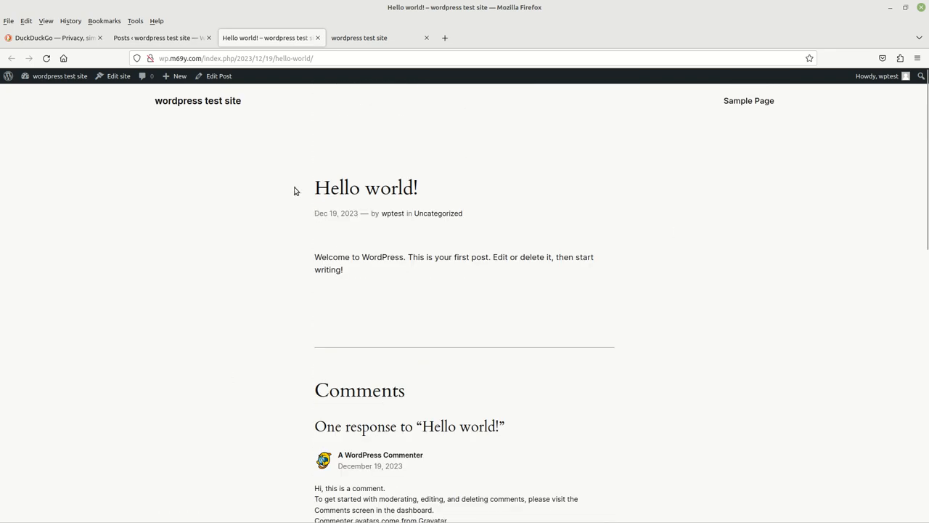
{"action": "mouse_move", "coordinate": [642, 373]}
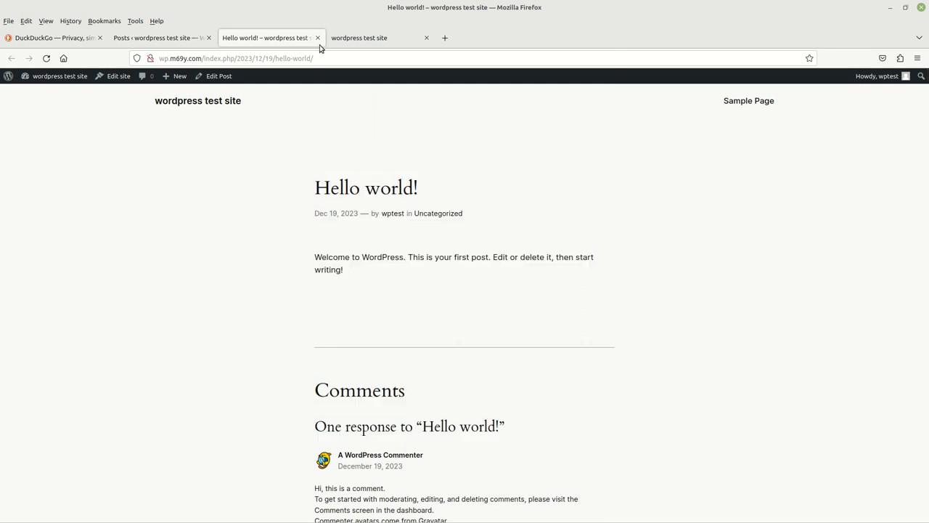
Close the Hello world! post tab, returning to the posts list
{"action": "left_click", "coordinate": [156, 37]}
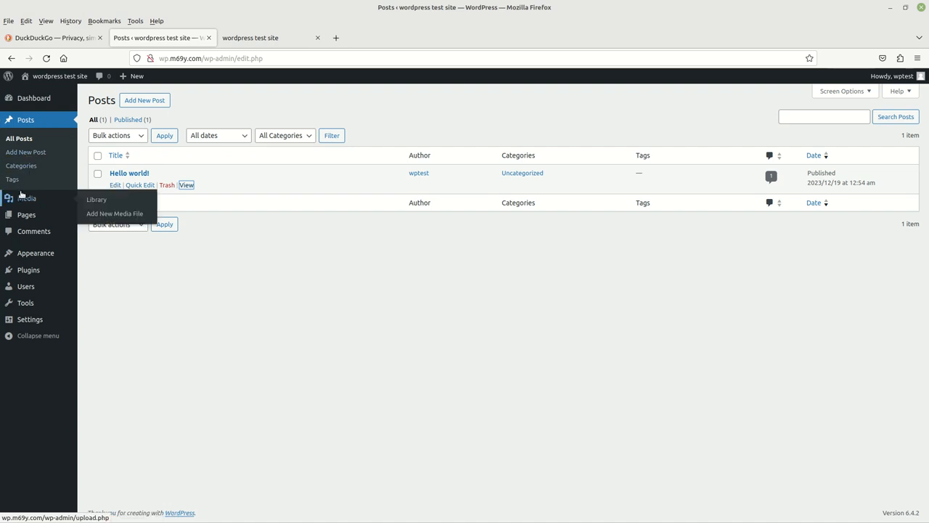
{"action": "mouse_move", "coordinate": [27, 198]}
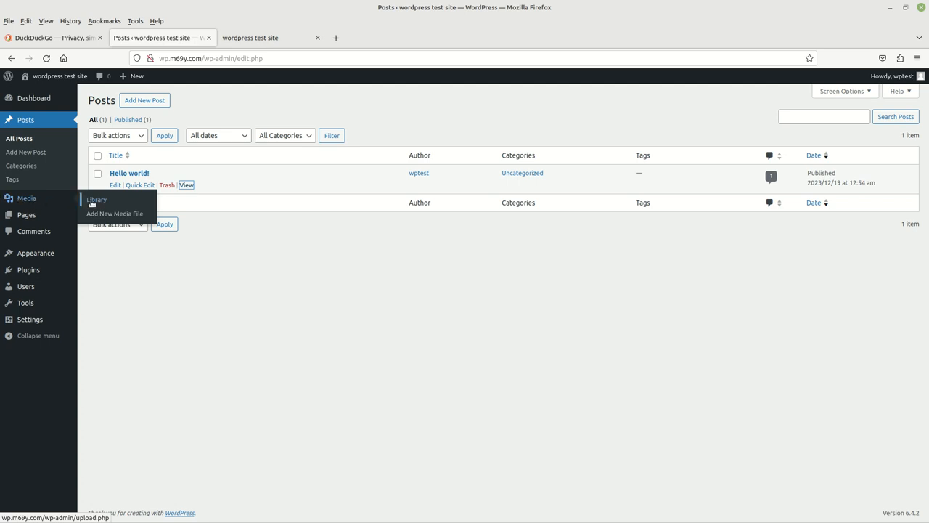
Open Media > Library, which shows no media items yet
{"action": "left_click", "coordinate": [96, 199]}
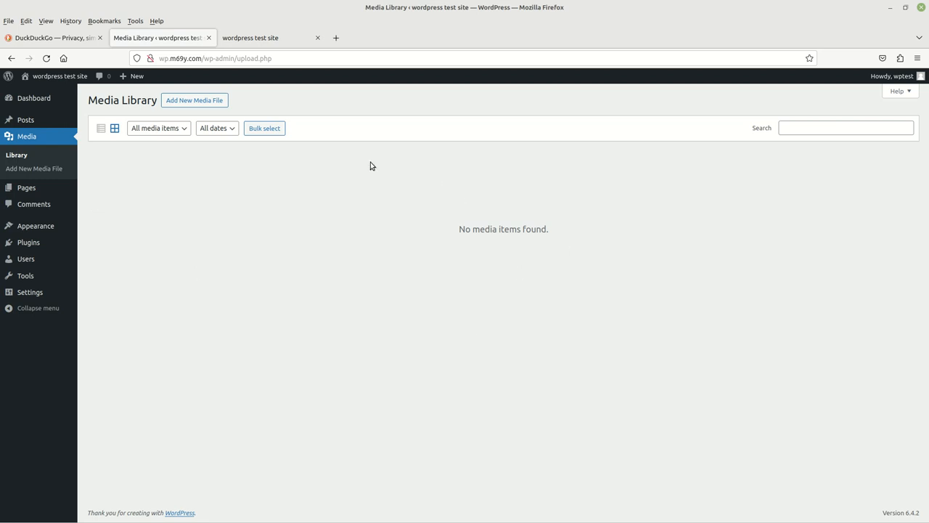
{"action": "mouse_move", "coordinate": [163, 229]}
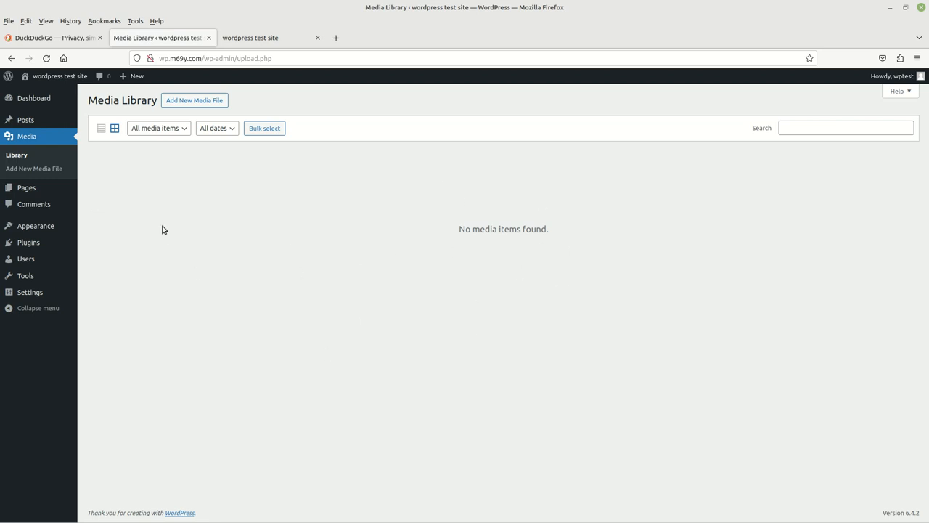
{"action": "mouse_move", "coordinate": [522, 217]}
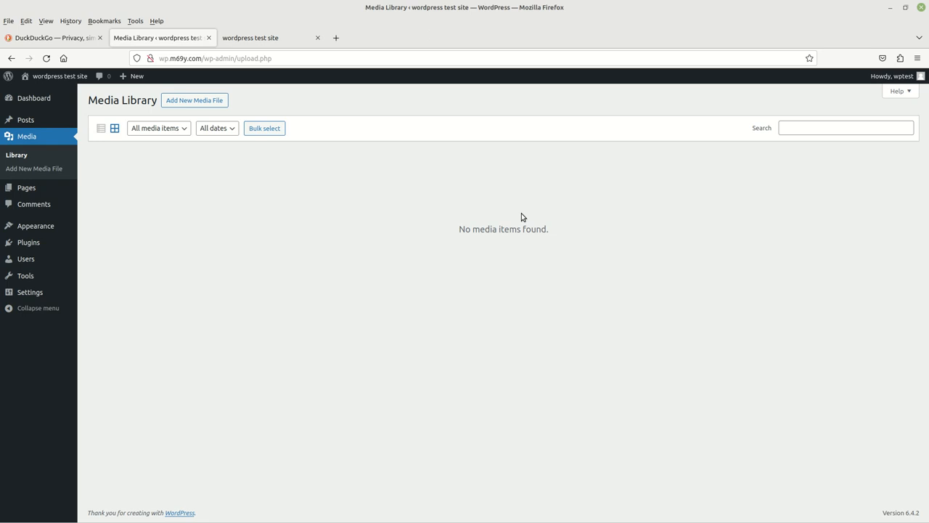
{"action": "mouse_move", "coordinate": [336, 205]}
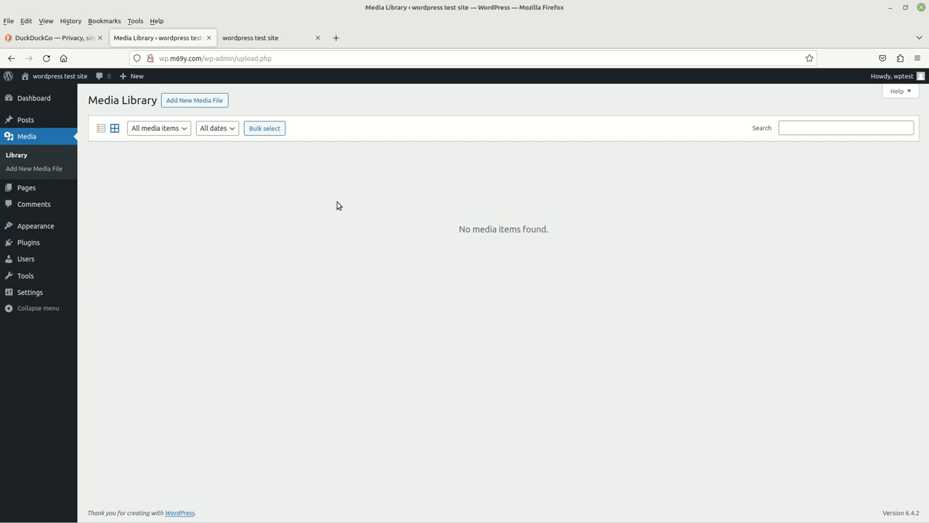
{"action": "mouse_move", "coordinate": [505, 214]}
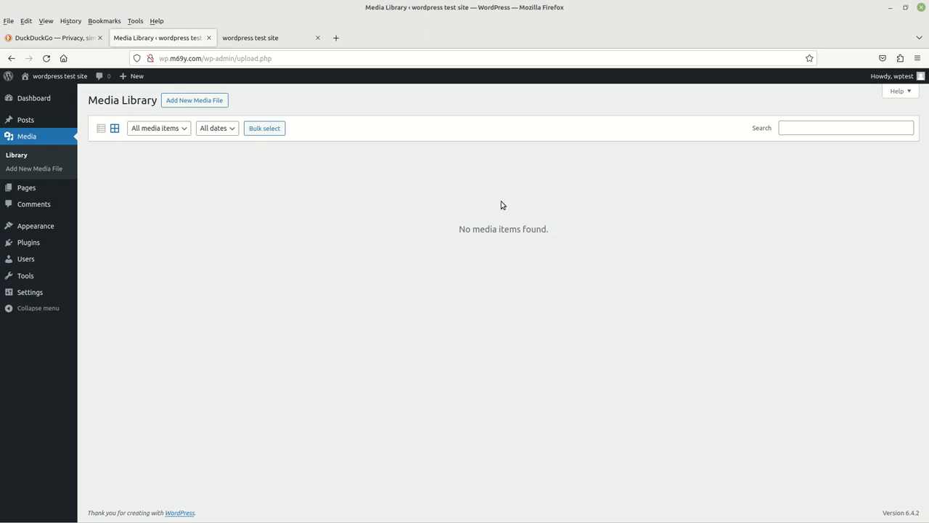
{"action": "mouse_move", "coordinate": [207, 187]}
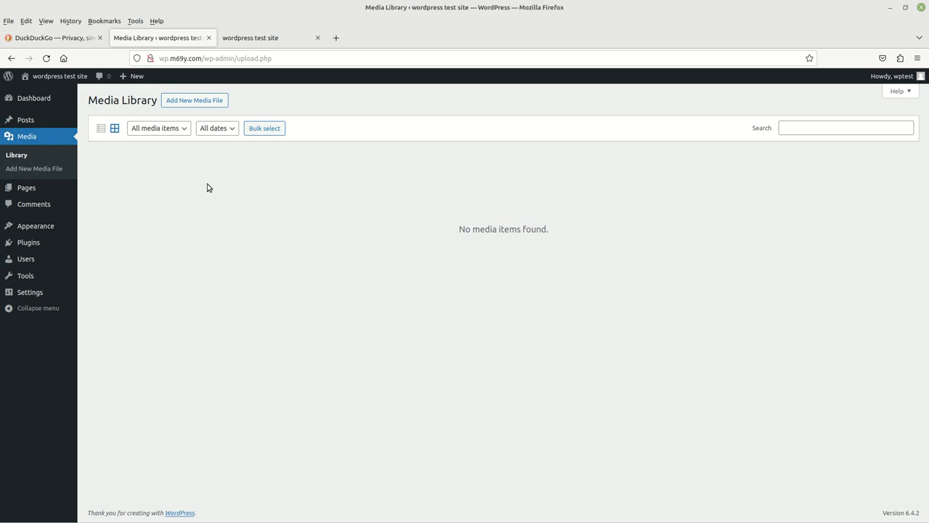
{"action": "mouse_move", "coordinate": [363, 200]}
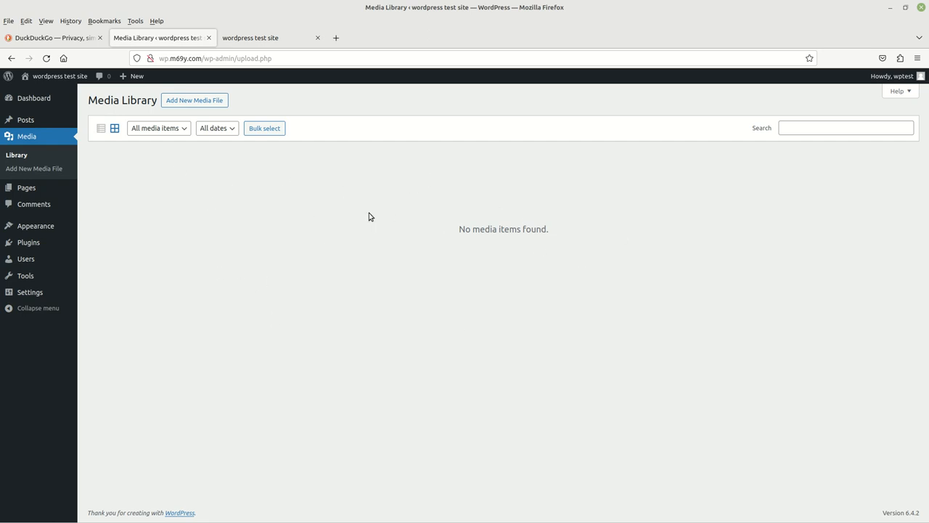
{"action": "mouse_move", "coordinate": [282, 156]}
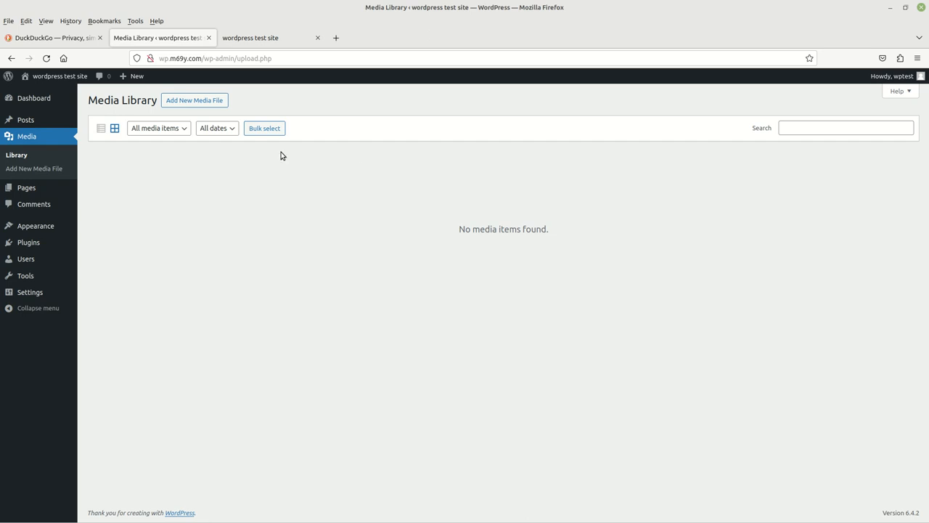
{"action": "mouse_move", "coordinate": [26, 187]}
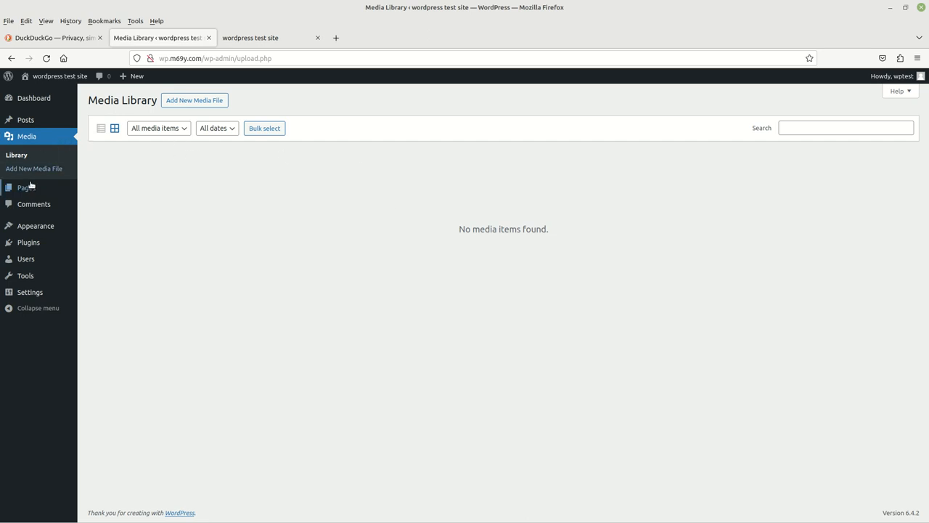
{"action": "mouse_move", "coordinate": [27, 187]}
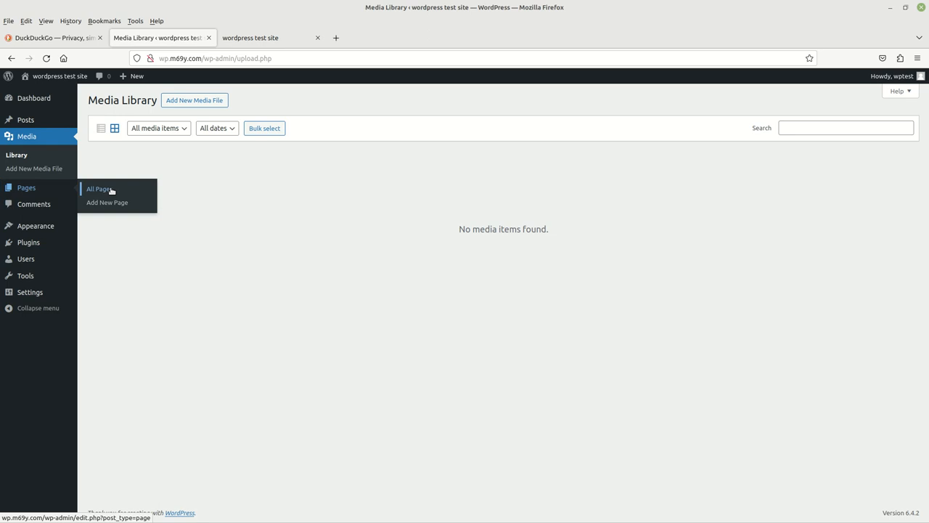
Open Pages > All Pages and open Sample Page in a new tab
{"action": "left_click", "coordinate": [98, 188]}
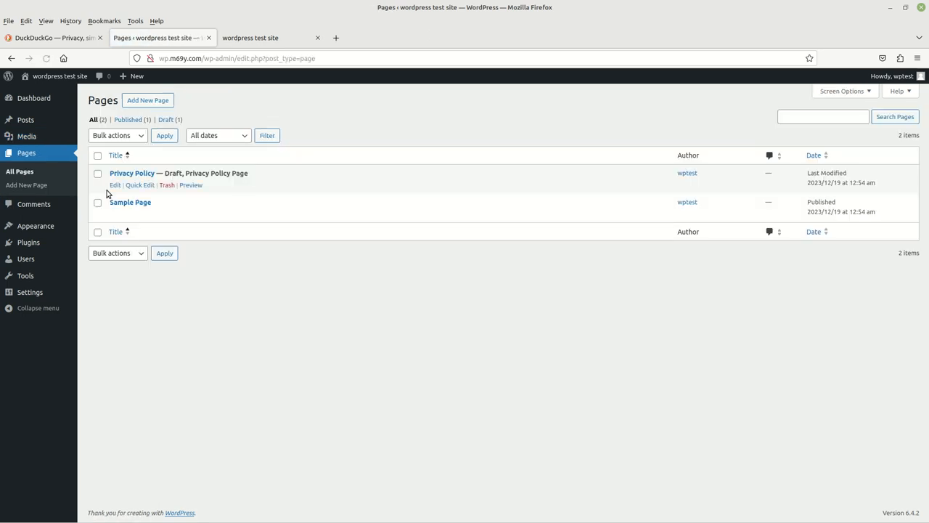
{"action": "mouse_move", "coordinate": [387, 117]}
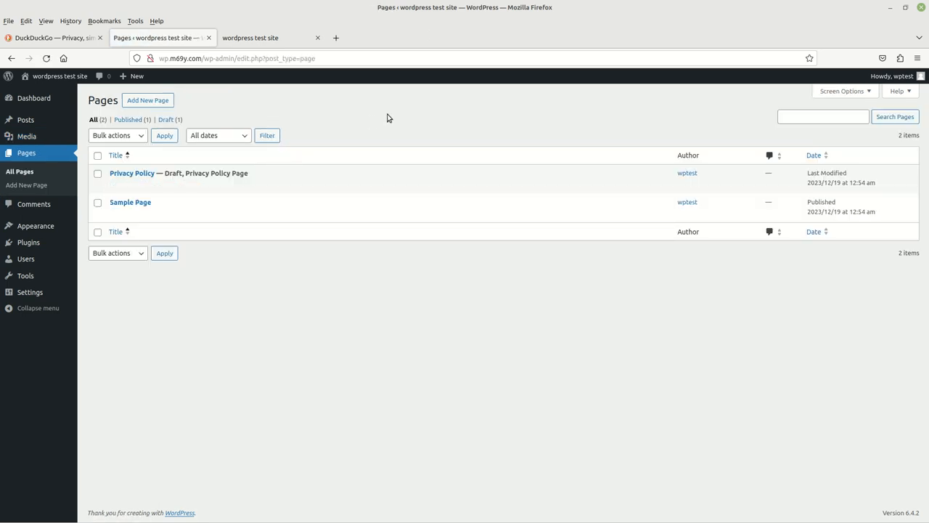
{"action": "mouse_move", "coordinate": [375, 117]}
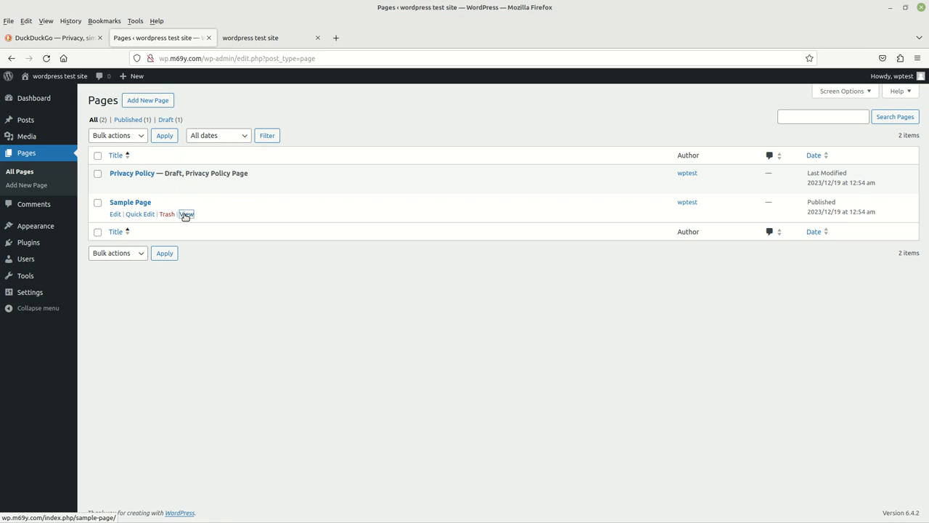
{"action": "left_click", "coordinate": [186, 213]}
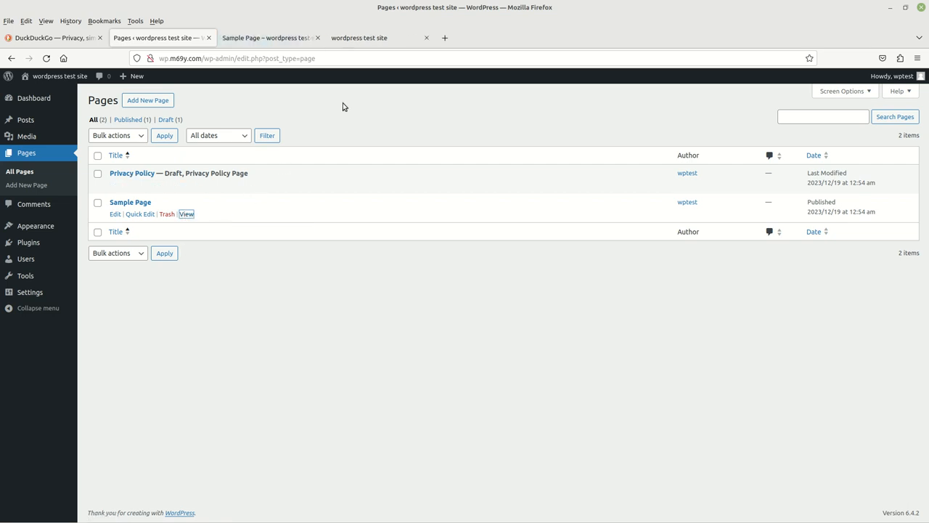
{"action": "left_click", "coordinate": [269, 37]}
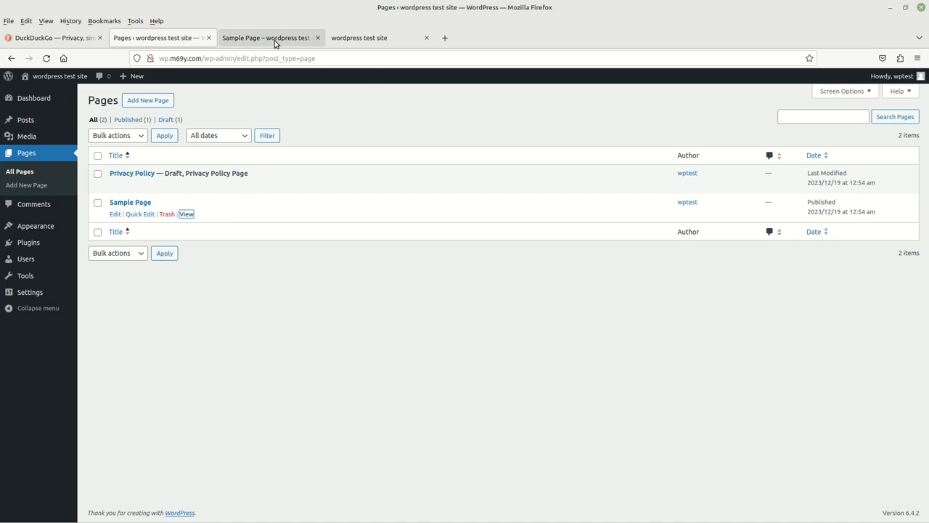
{"action": "mouse_move", "coordinate": [271, 38]}
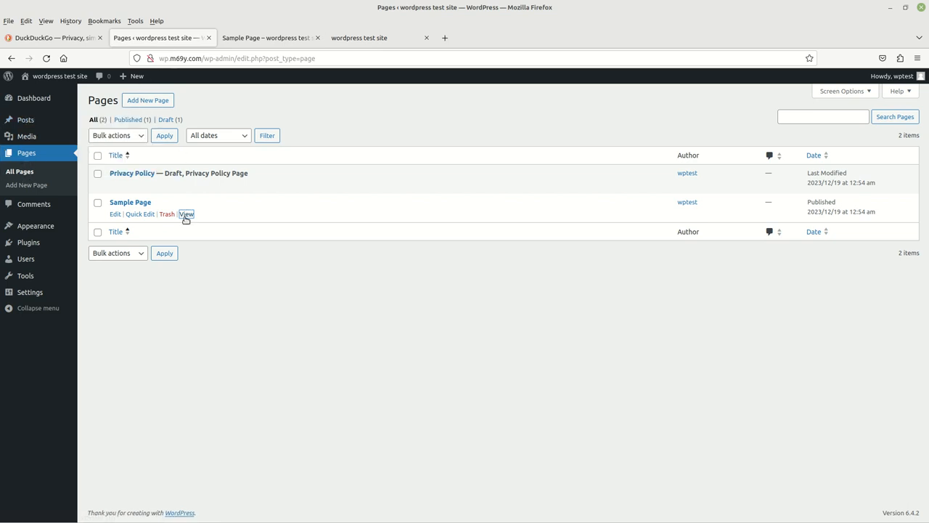
Bring up Sample Page's View link options and scroll through its introduction and bio
{"action": "right_click", "coordinate": [186, 213]}
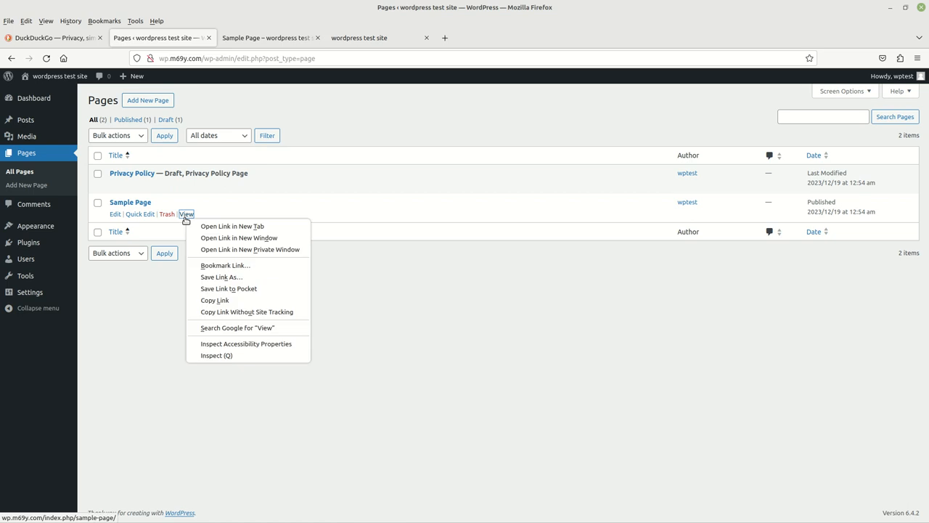
{"action": "mouse_move", "coordinate": [332, 115]}
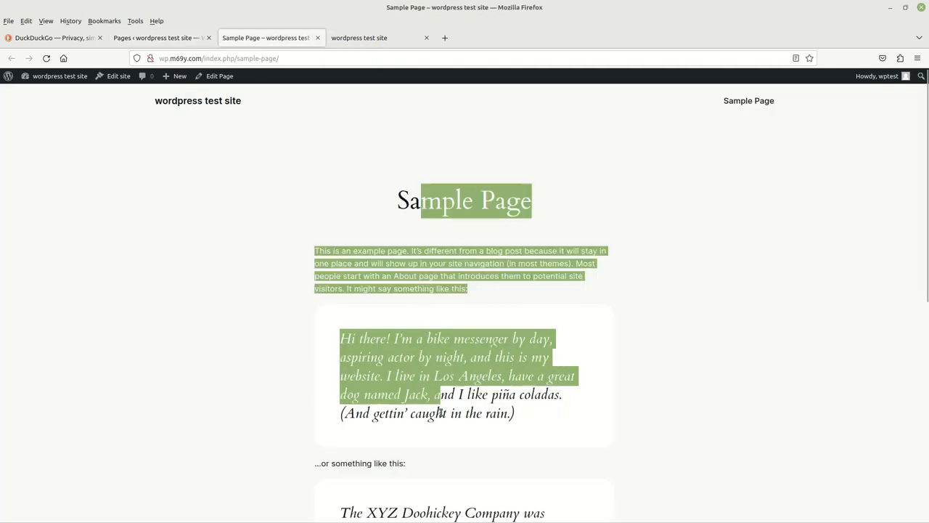
{"action": "scroll", "scroll_direction": "down", "scroll_amount": 3}
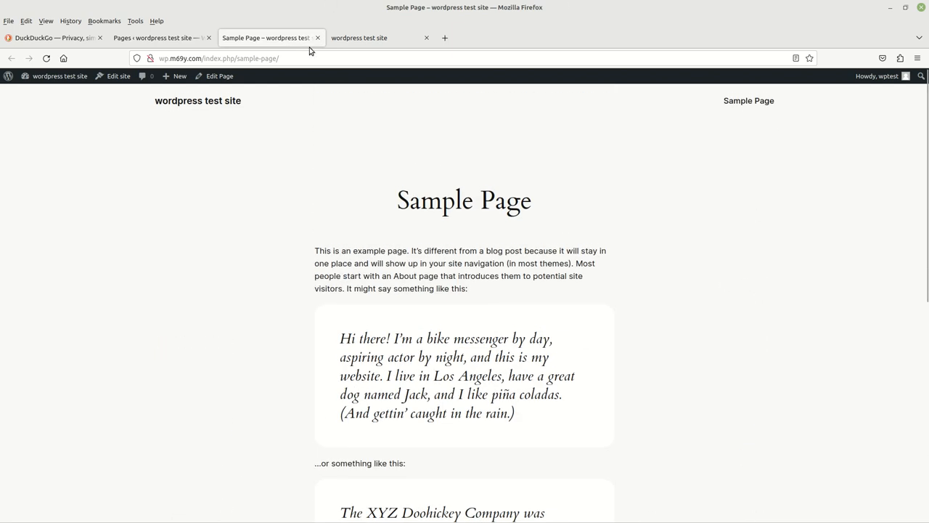
{"action": "mouse_move", "coordinate": [317, 38]}
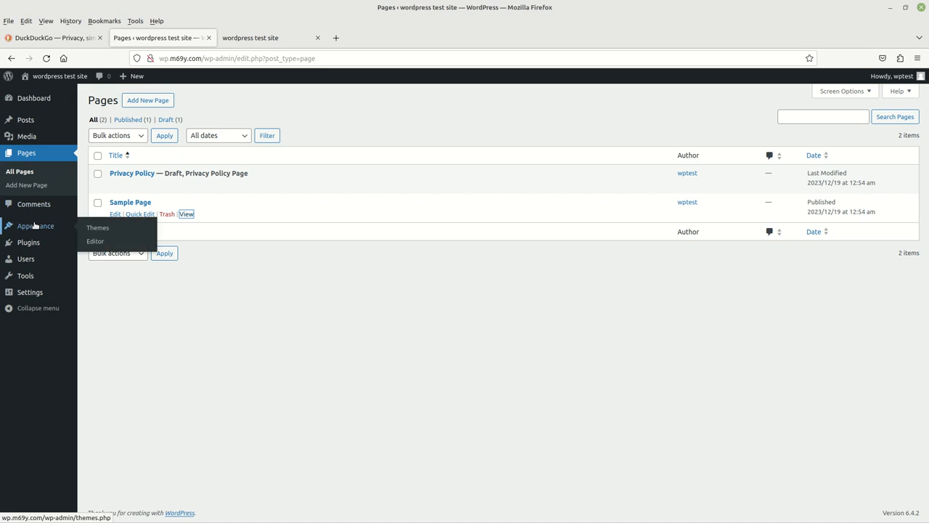
{"action": "mouse_move", "coordinate": [36, 226]}
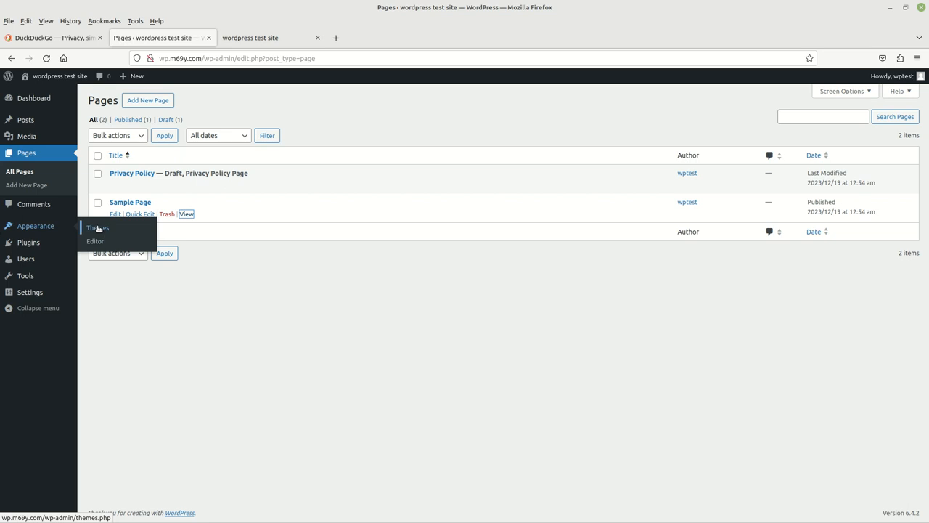
Open Appearance > Themes, showing Twenty Twenty-Four active plus Twenty Twenty-Three and Twenty-Two
{"action": "left_click", "coordinate": [97, 227]}
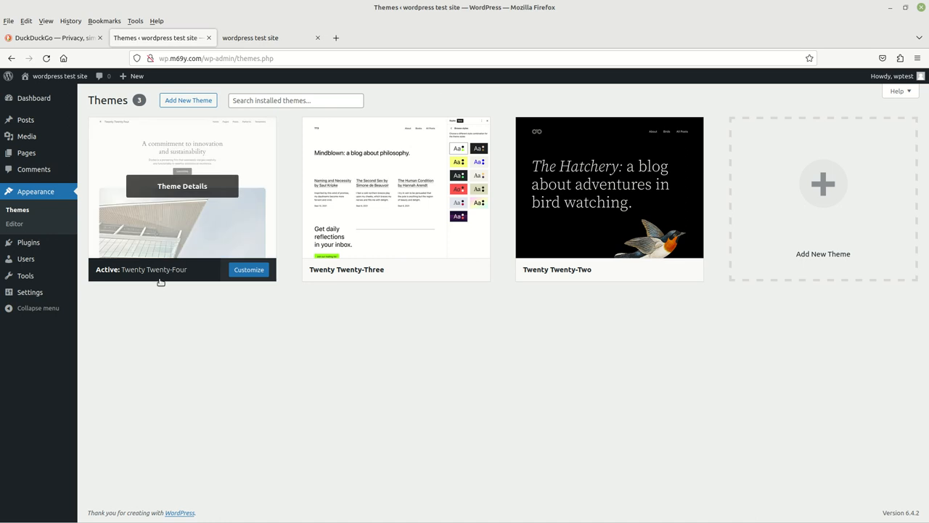
{"action": "mouse_move", "coordinate": [144, 279]}
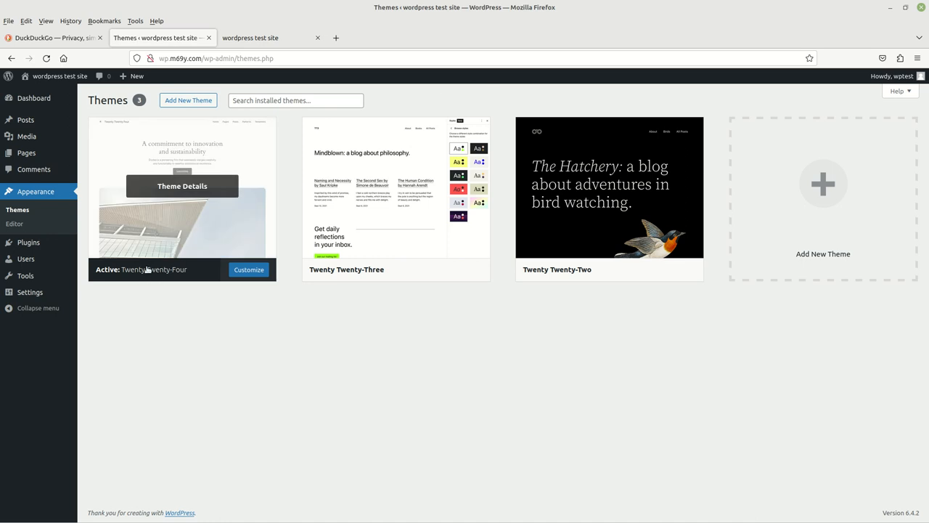
{"action": "mouse_move", "coordinate": [342, 288]}
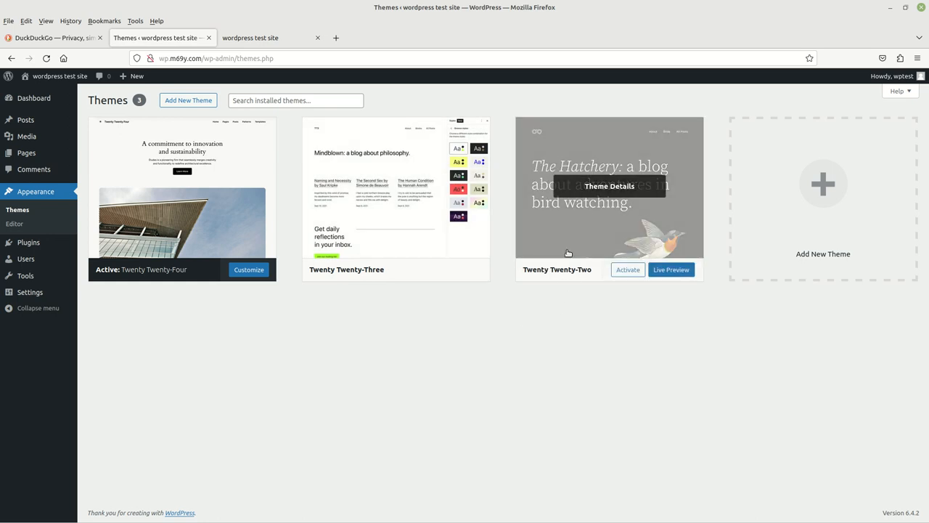
{"action": "mouse_move", "coordinate": [627, 138]}
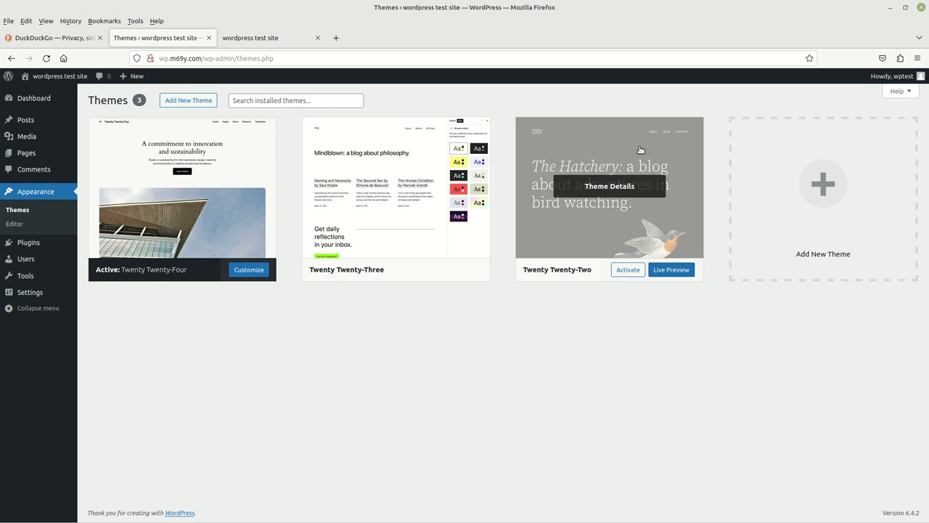
{"action": "mouse_move", "coordinate": [218, 155]}
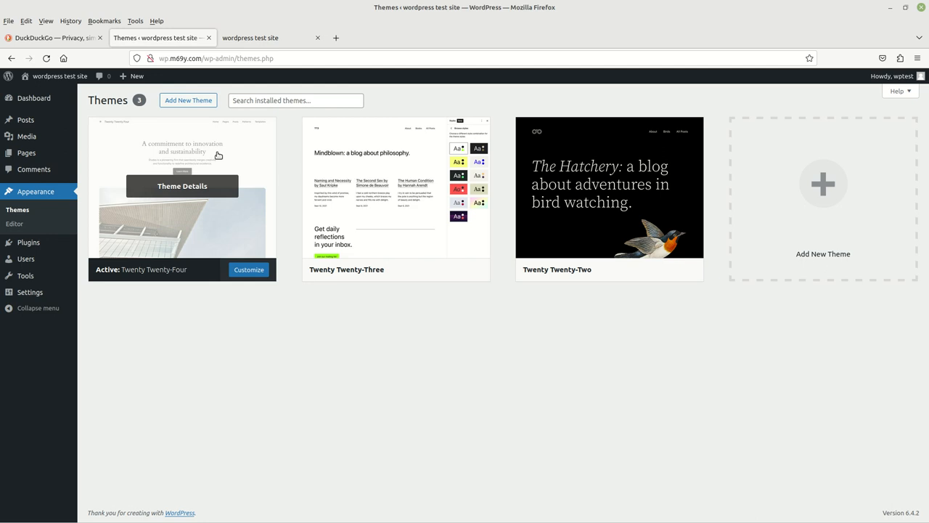
{"action": "mouse_move", "coordinate": [223, 162]}
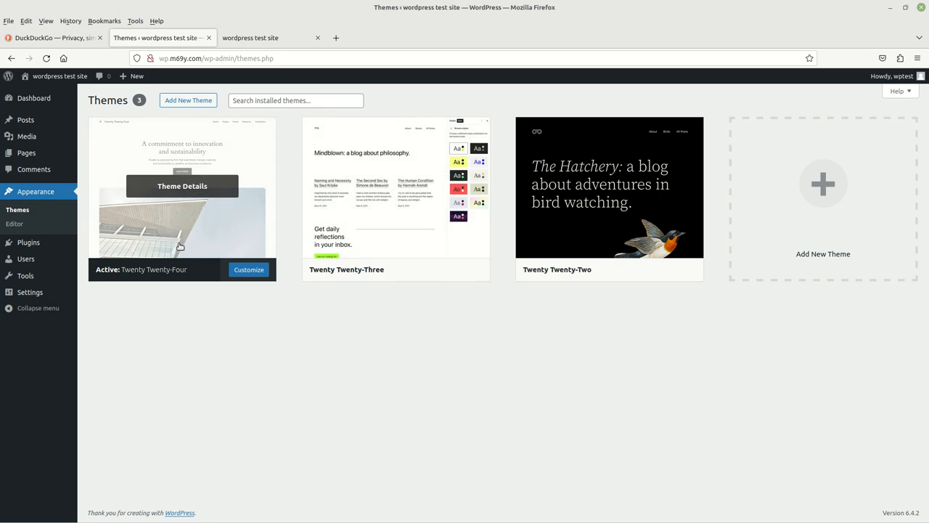
{"action": "mouse_move", "coordinate": [185, 146]}
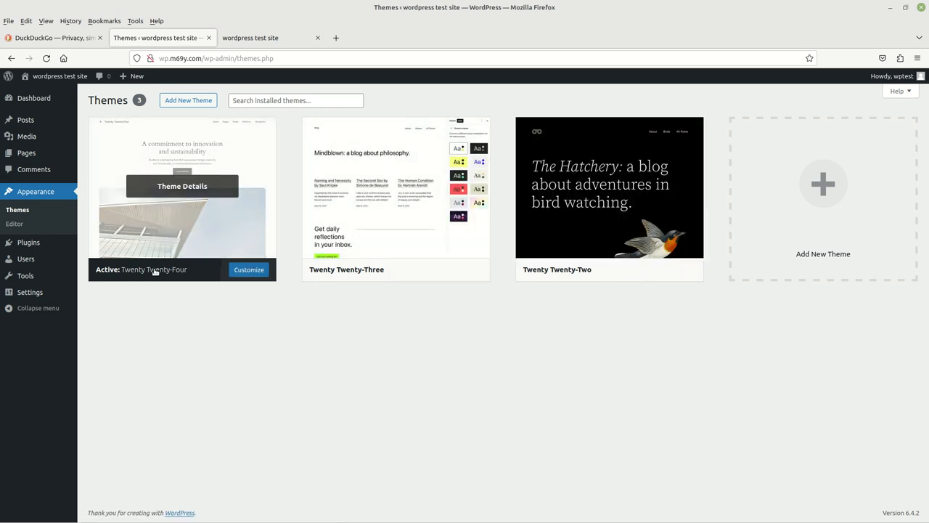
{"action": "mouse_move", "coordinate": [153, 225]}
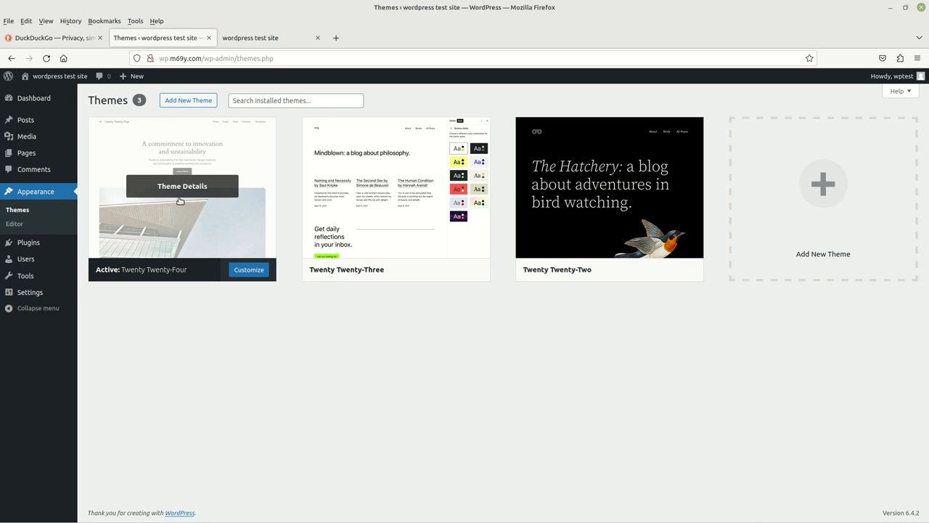
{"action": "mouse_move", "coordinate": [181, 197]}
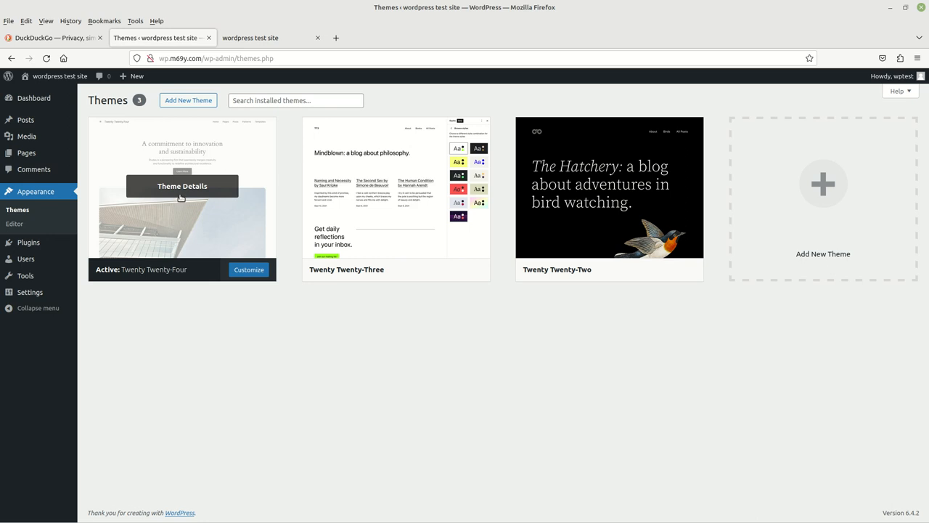
{"action": "mouse_move", "coordinate": [77, 88]}
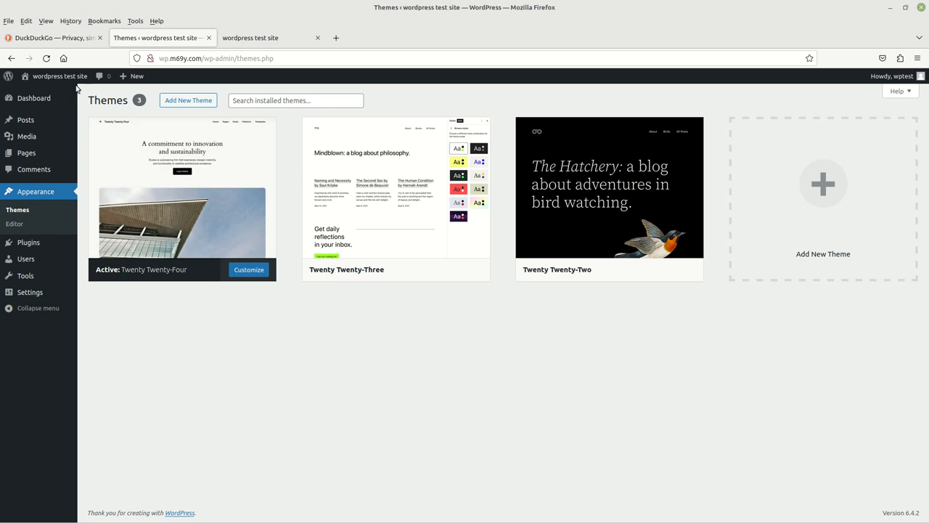
{"action": "mouse_move", "coordinate": [59, 76]}
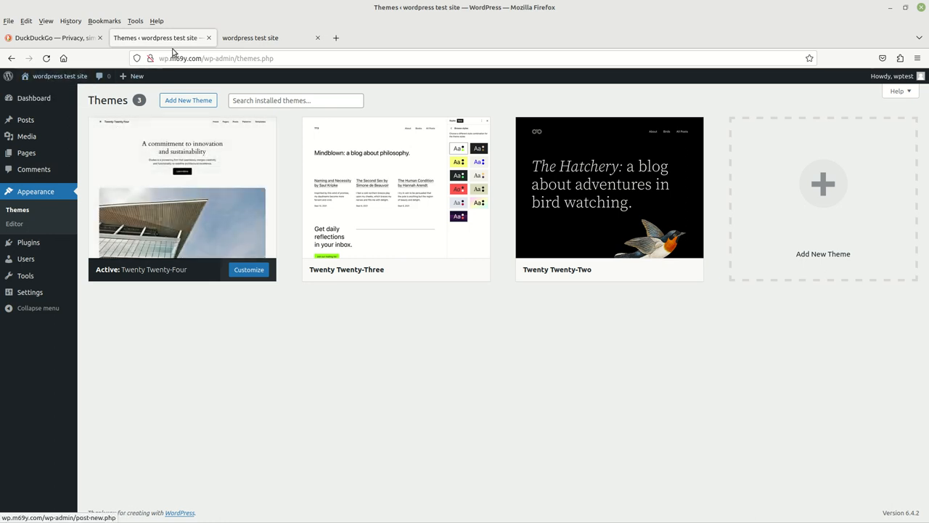
{"action": "left_click", "coordinate": [250, 37]}
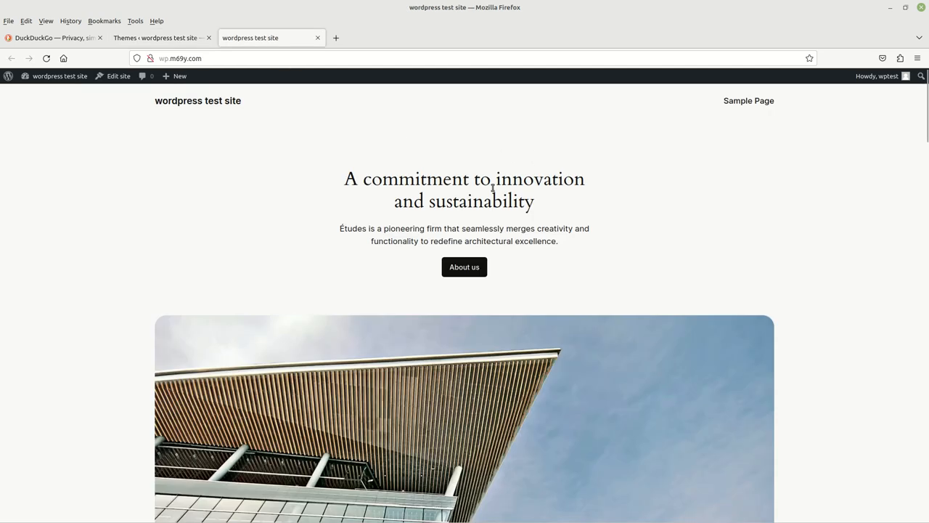
{"action": "scroll", "scroll_direction": "down", "scroll_amount": 3}
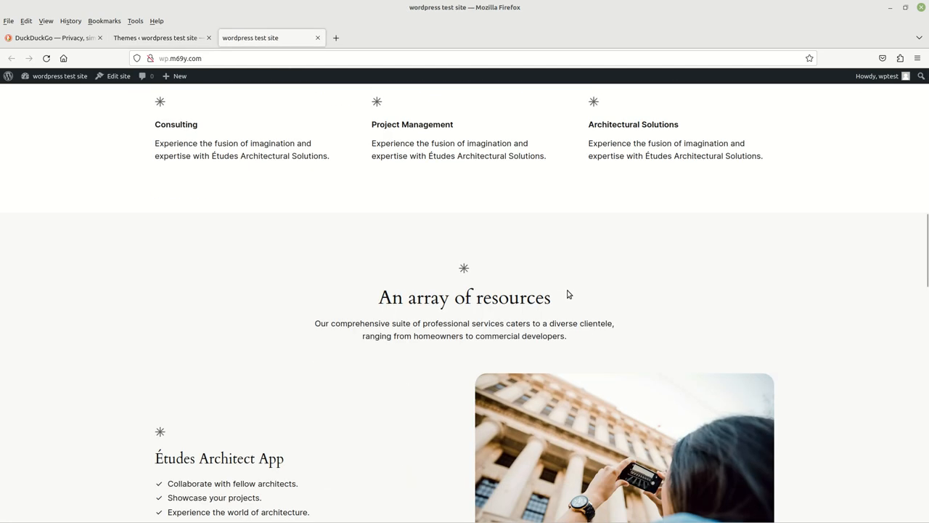
{"action": "scroll", "scroll_direction": "down", "scroll_amount": 3}
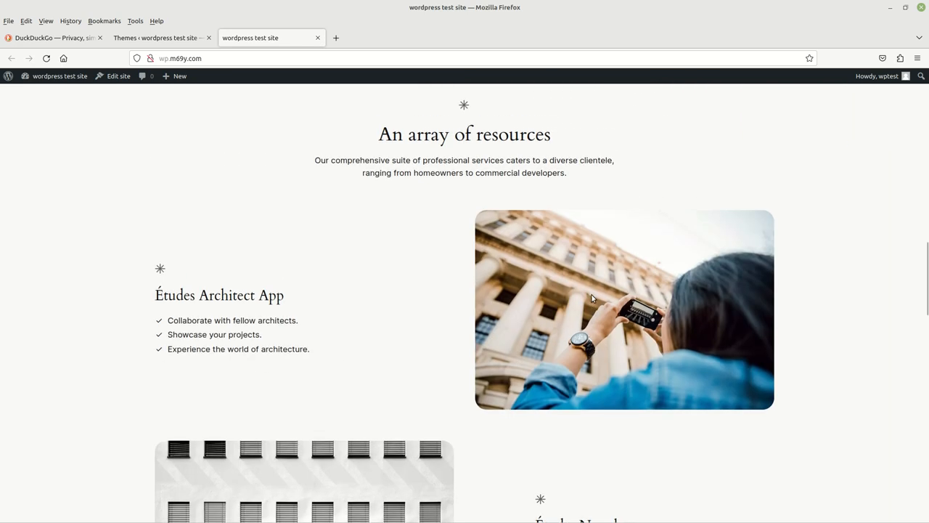
{"action": "scroll", "scroll_direction": "up", "scroll_amount": 3}
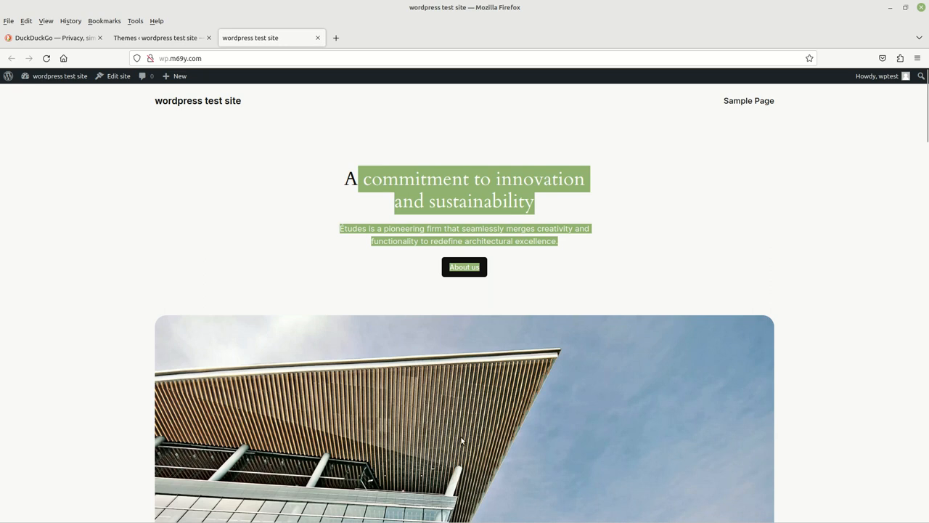
{"action": "scroll", "scroll_direction": "down", "scroll_amount": 3}
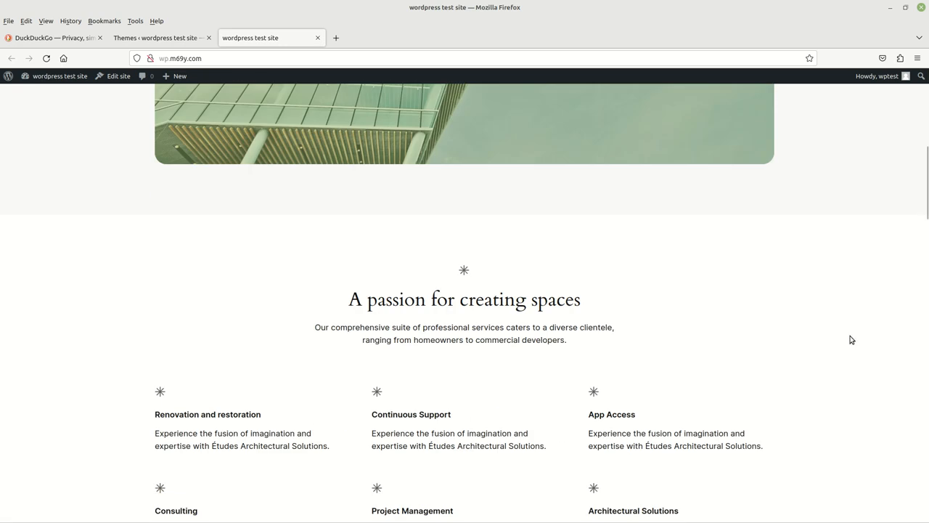
{"action": "mouse_move", "coordinate": [853, 333]}
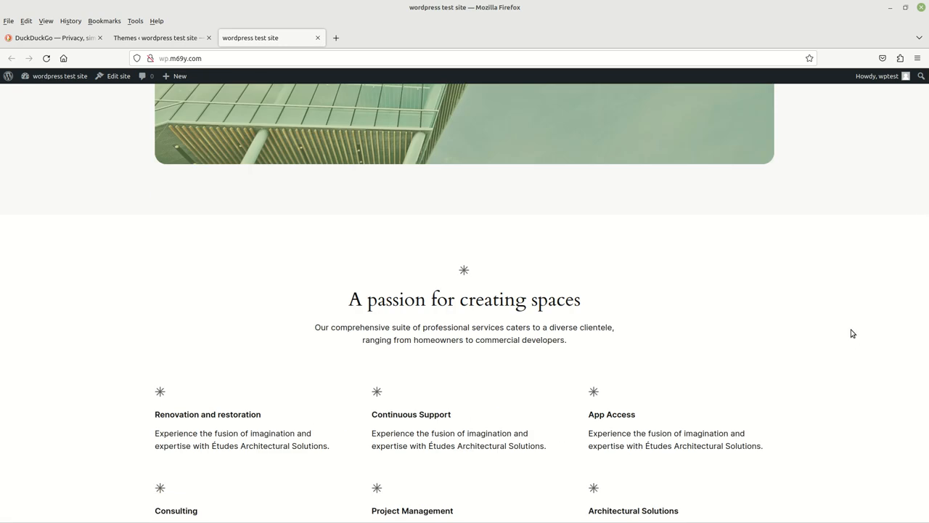
{"action": "scroll", "scroll_direction": "down", "scroll_amount": 3}
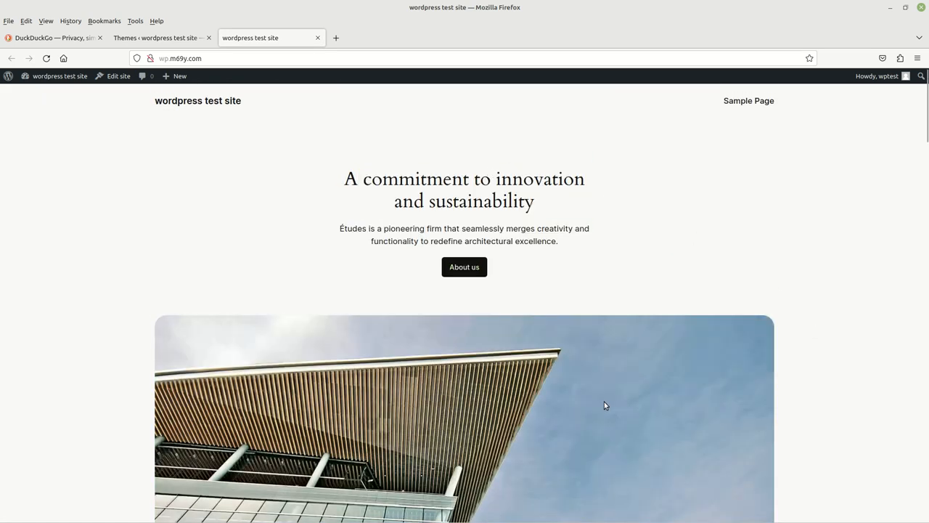
{"action": "mouse_move", "coordinate": [515, 54]}
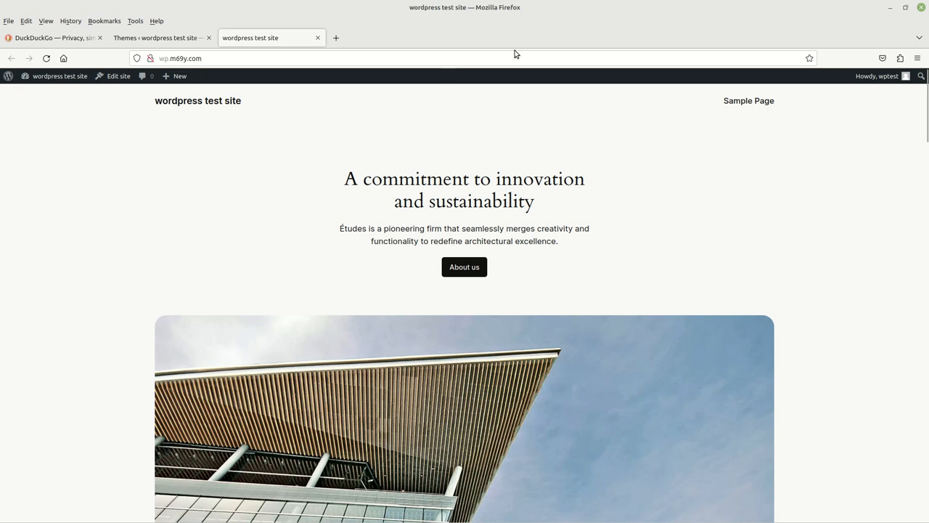
{"action": "mouse_move", "coordinate": [222, 151]}
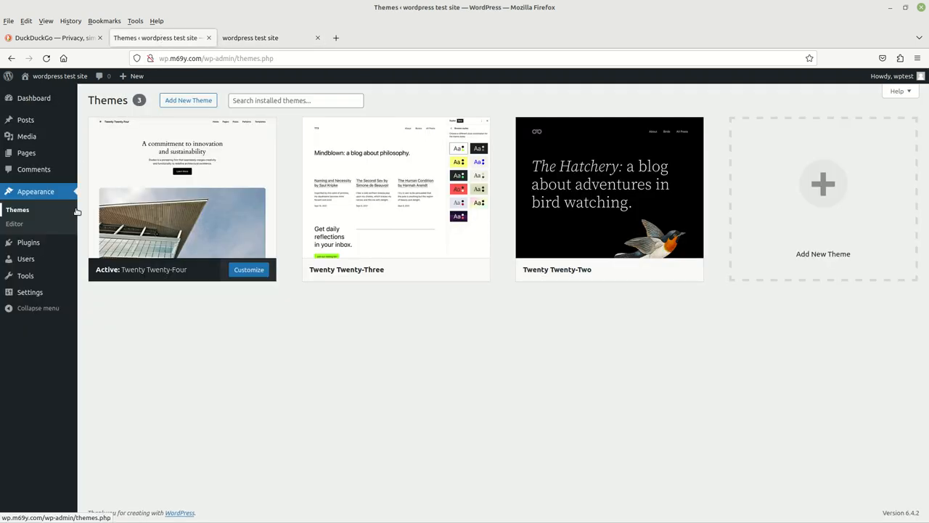
{"action": "mouse_move", "coordinate": [28, 241]}
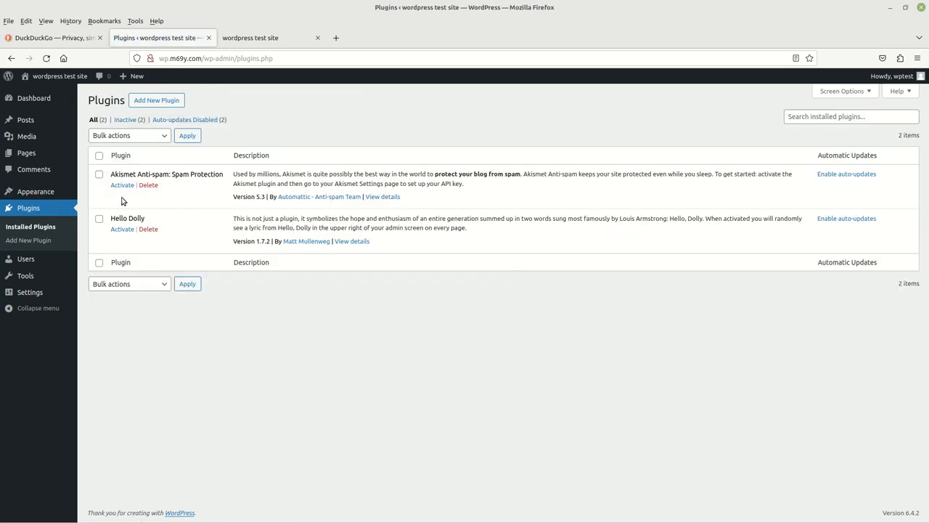
{"action": "mouse_move", "coordinate": [210, 221]}
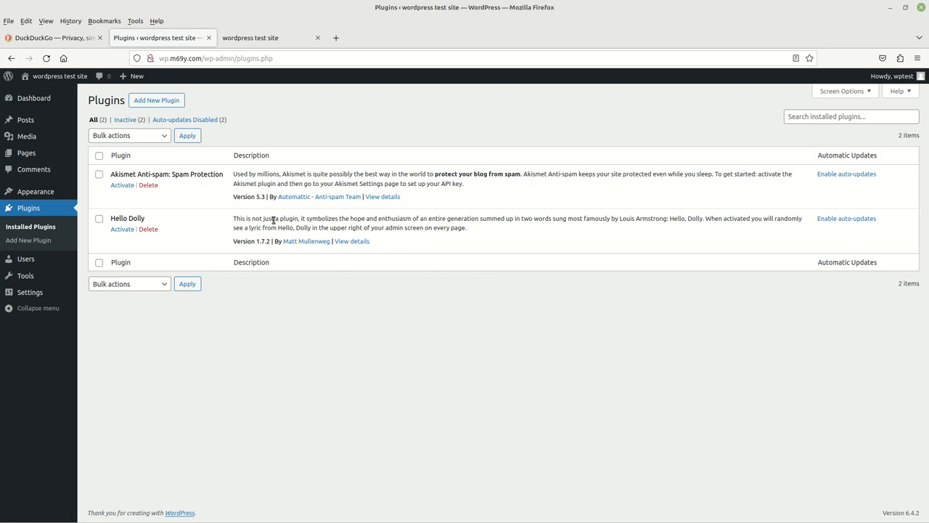
{"action": "mouse_move", "coordinate": [288, 184]}
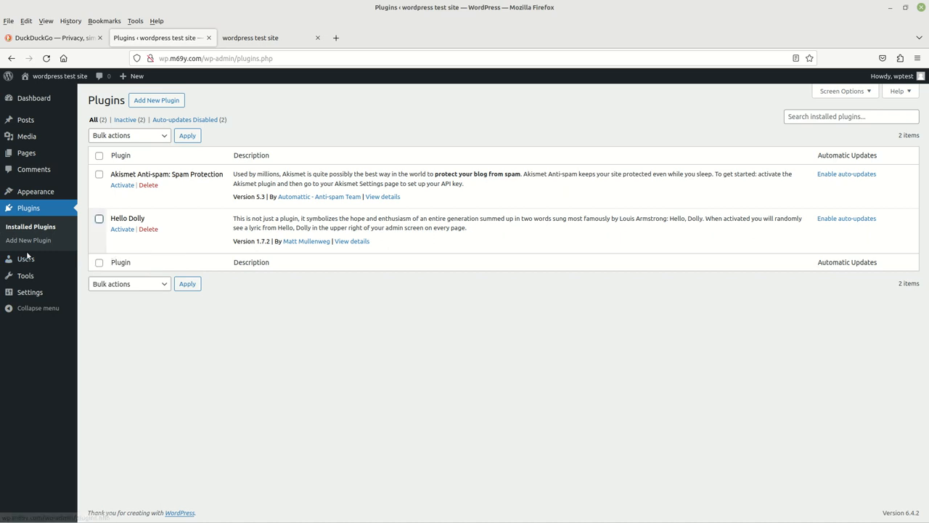
{"action": "mouse_move", "coordinate": [25, 259]}
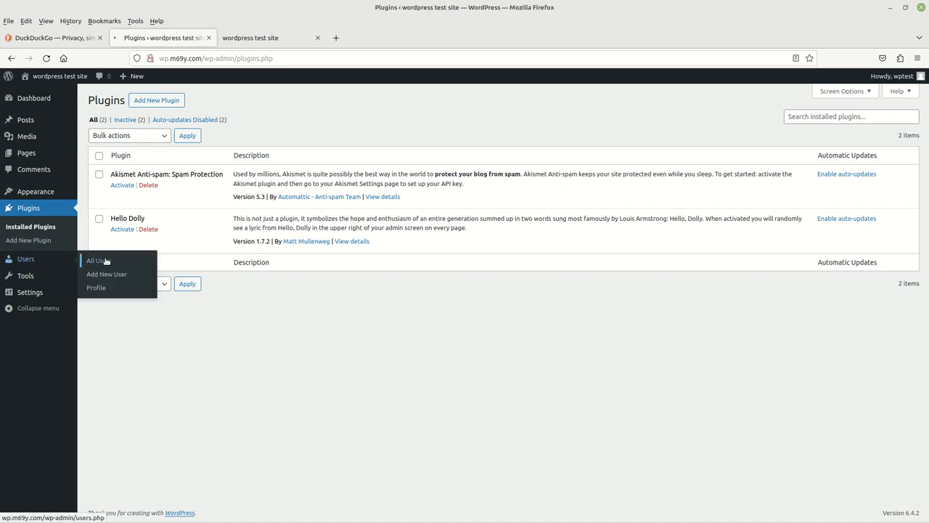
Go to All Users to see the single administrator account, wptest
{"action": "left_click", "coordinate": [95, 260]}
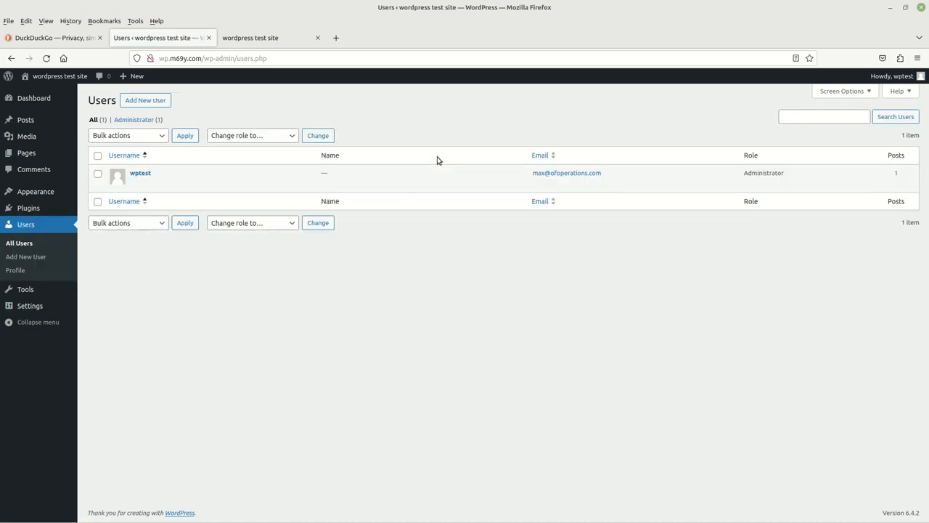
{"action": "mouse_move", "coordinate": [144, 178]}
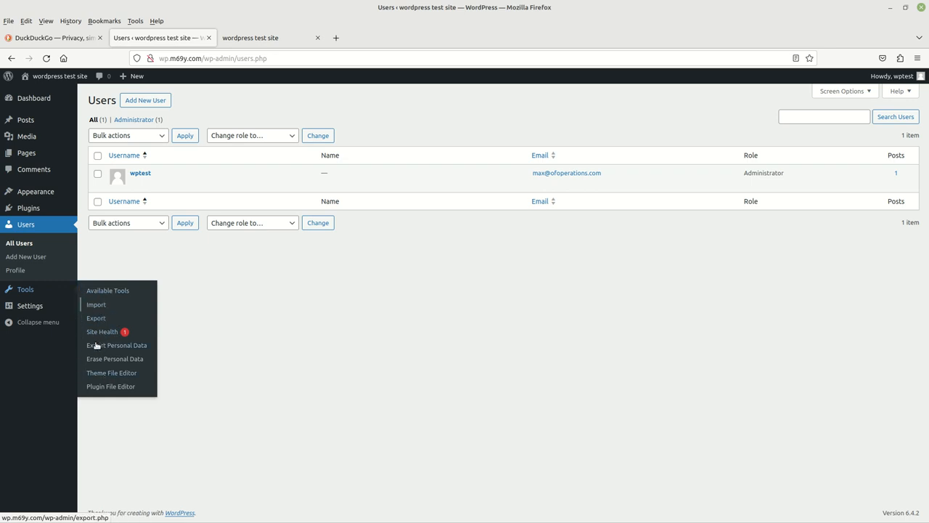
{"action": "mouse_move", "coordinate": [108, 291]}
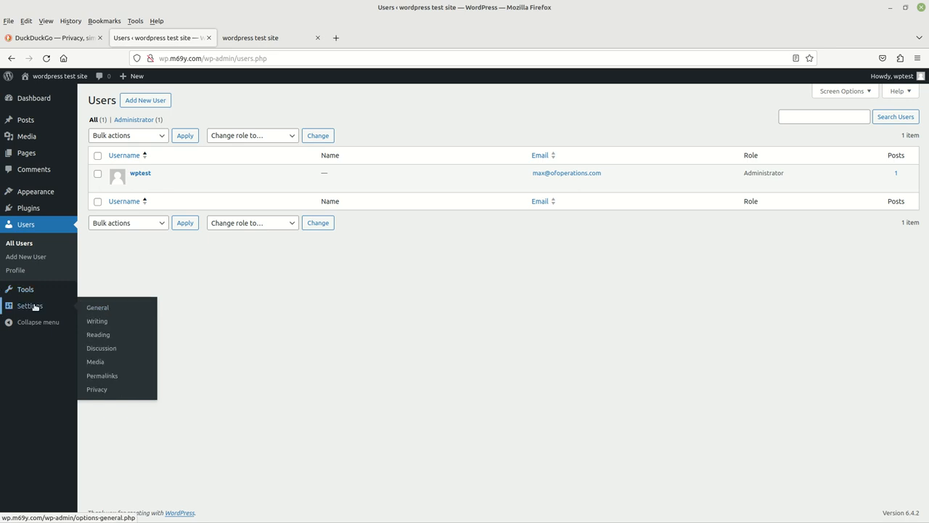
{"action": "left_click", "coordinate": [38, 321]}
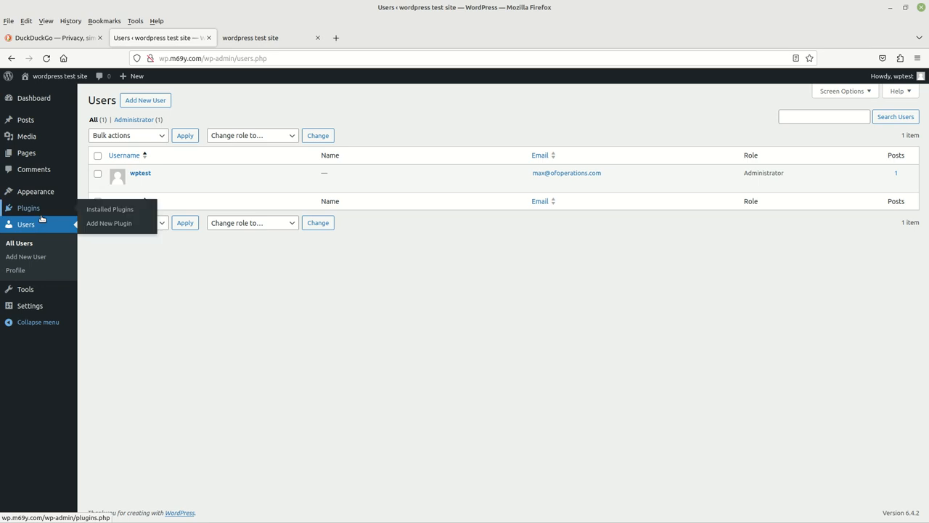
{"action": "mouse_move", "coordinate": [272, 289]}
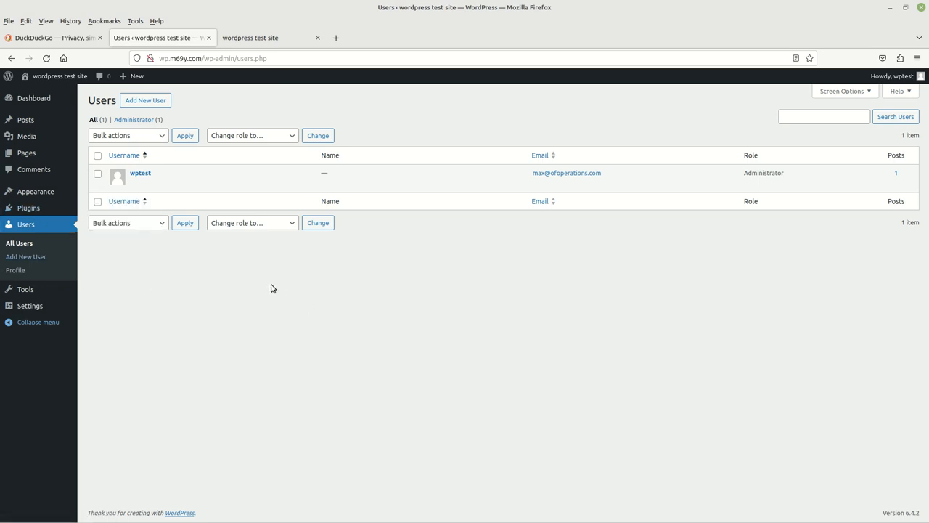
{"action": "mouse_move", "coordinate": [245, 283]}
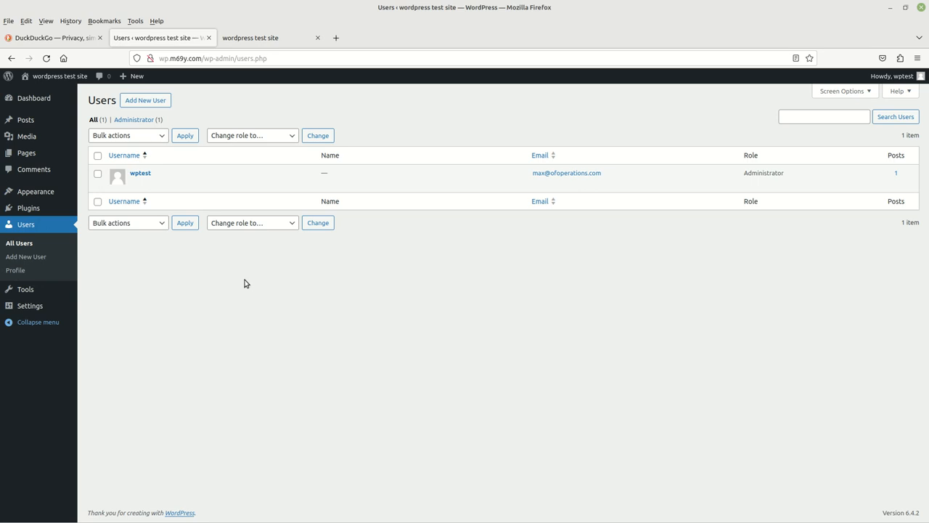
{"action": "mouse_move", "coordinate": [29, 208]}
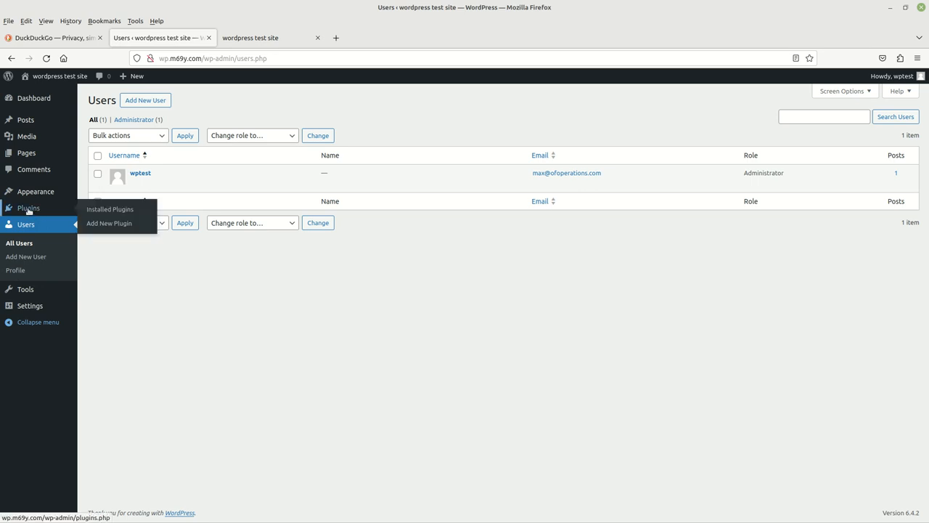
{"action": "mouse_move", "coordinate": [29, 211]}
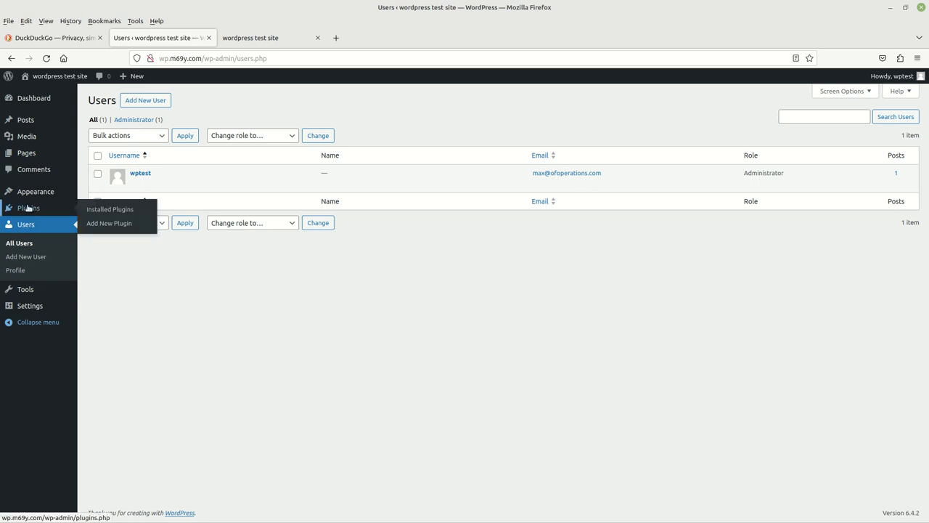
{"action": "mouse_move", "coordinate": [35, 191]}
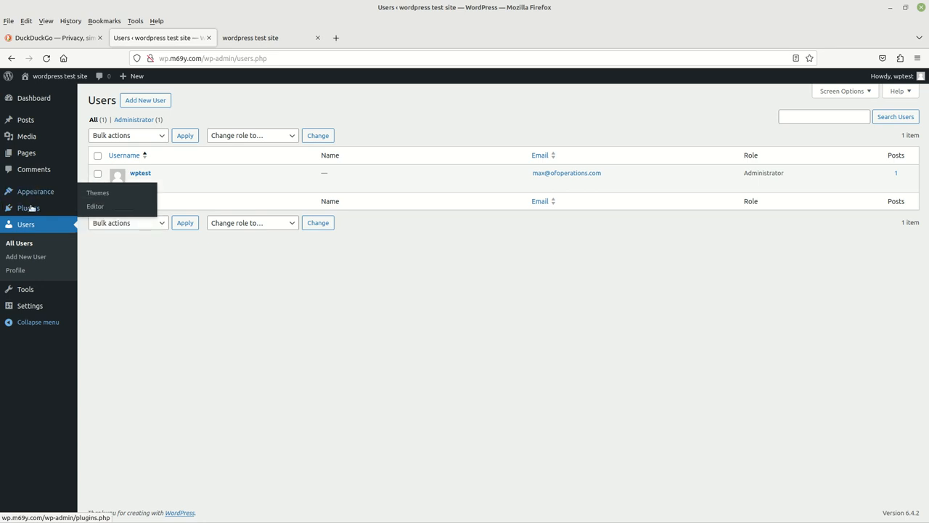
{"action": "mouse_move", "coordinate": [312, 347]}
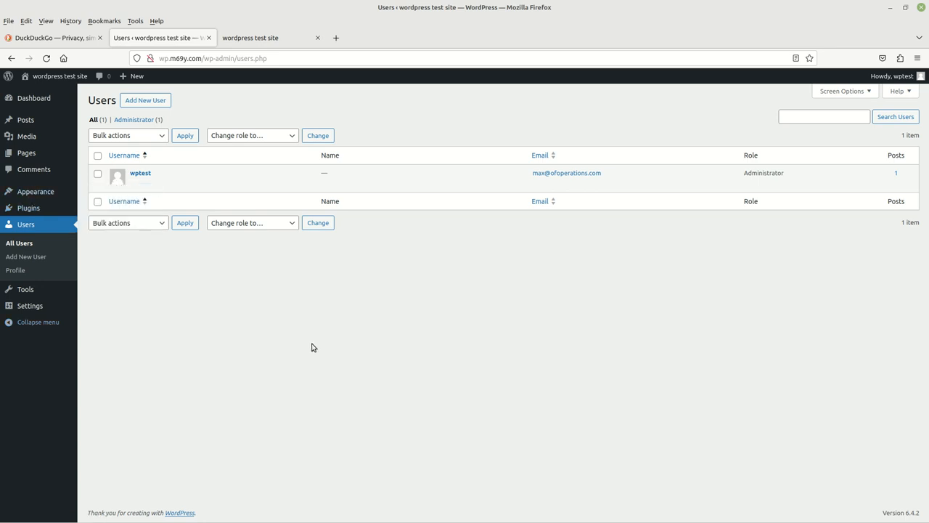